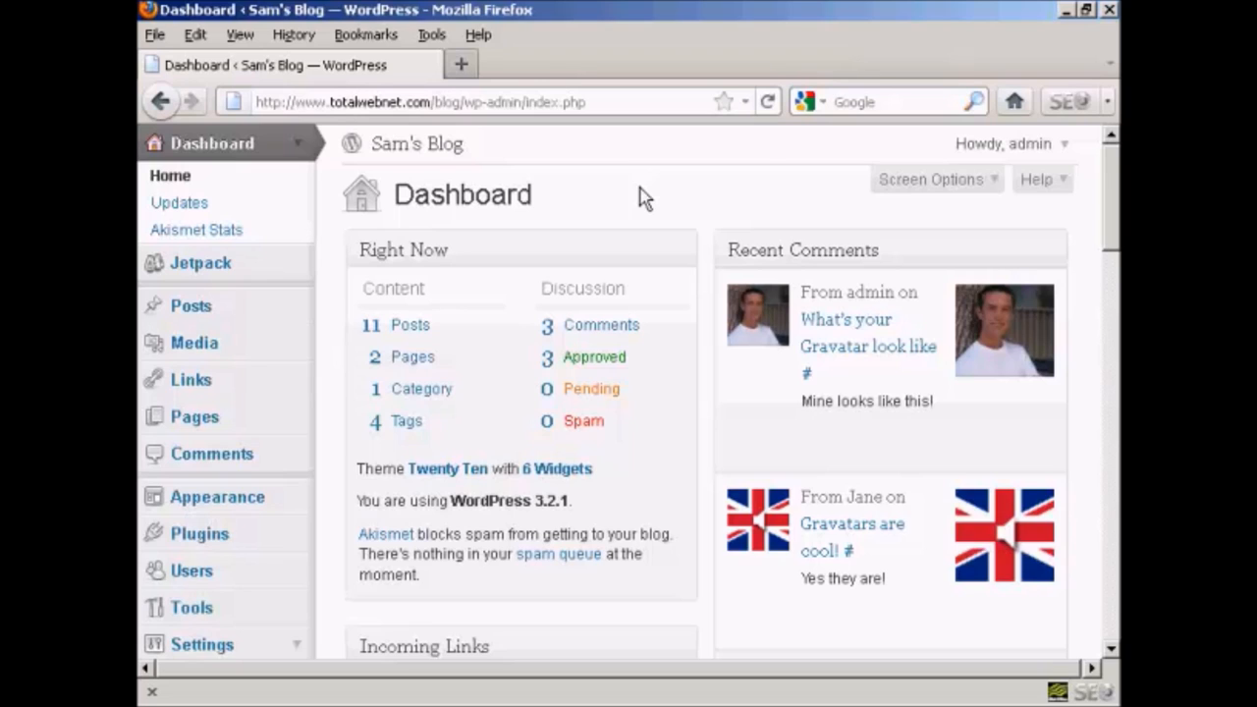
# Navigate from the dashboard to Settings > Discussion in the admin menu
pyautogui.scroll(-3)
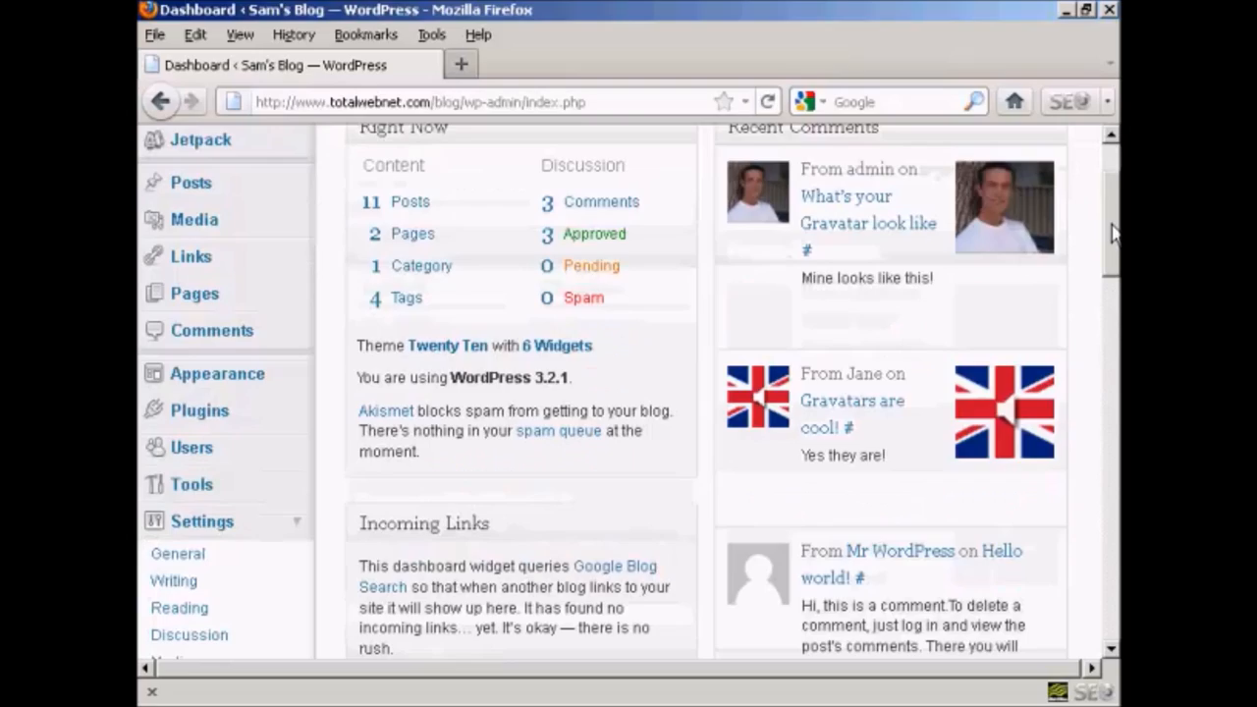
pyautogui.scroll(-3)
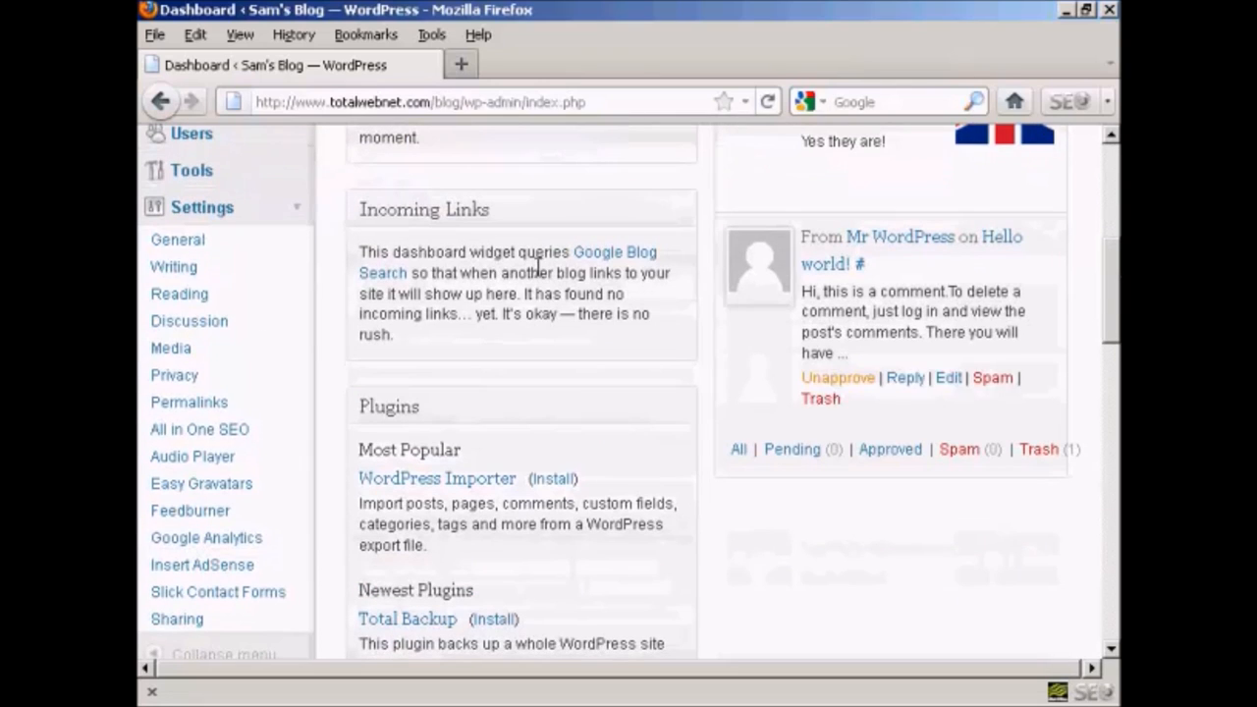
pyautogui.moveTo(188, 323)
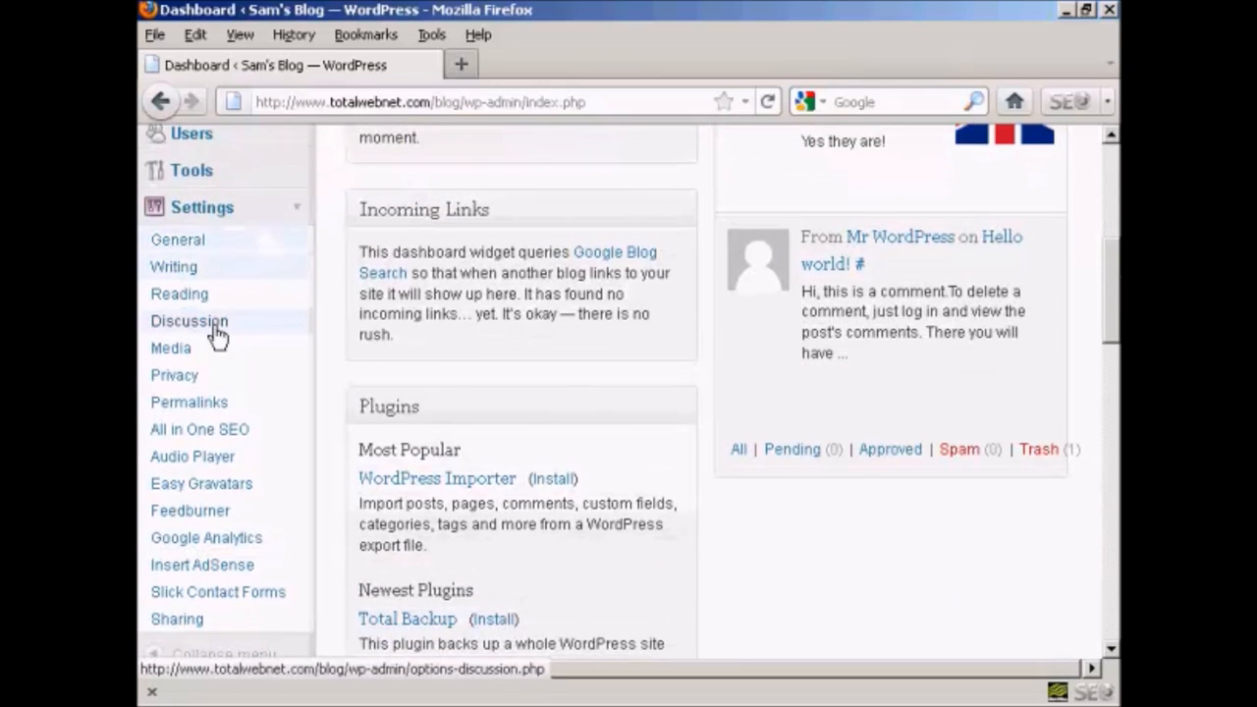
pyautogui.click(189, 322)
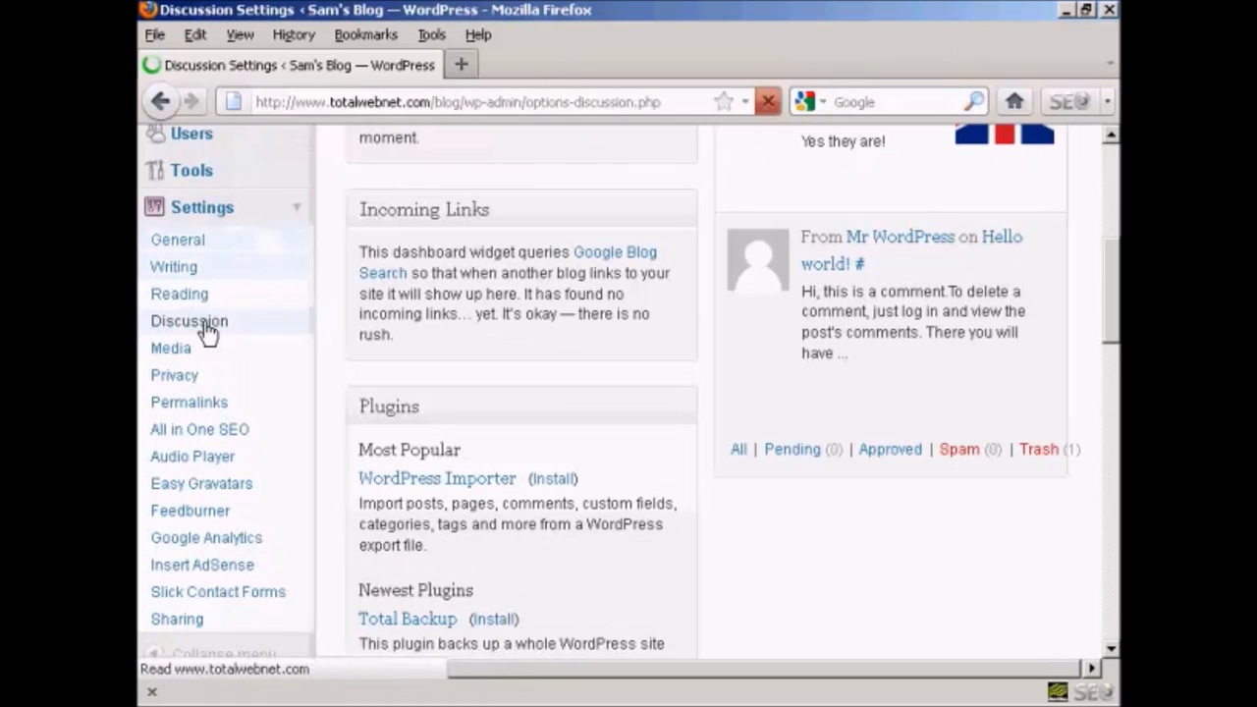
# Enable 'Users must be registered and logged in to comment' and review the e-mail notification options
pyautogui.click(188, 323)
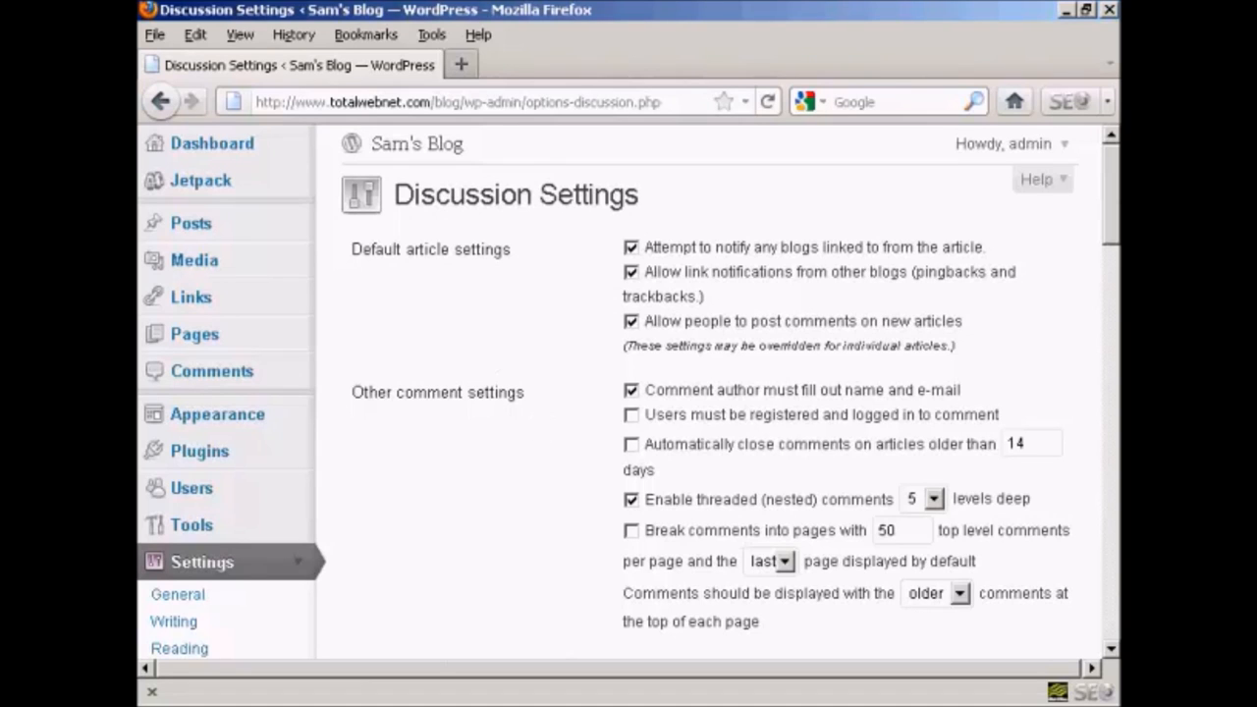
pyautogui.moveTo(1116, 189)
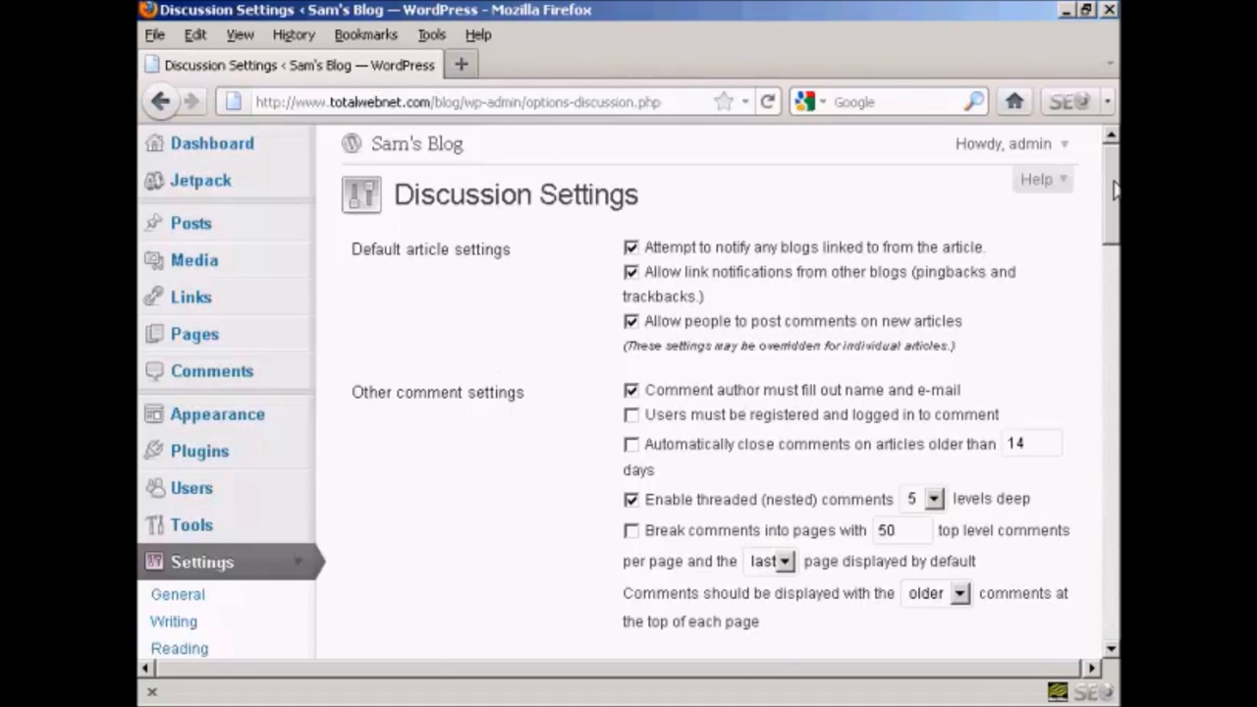
pyautogui.scroll(-3)
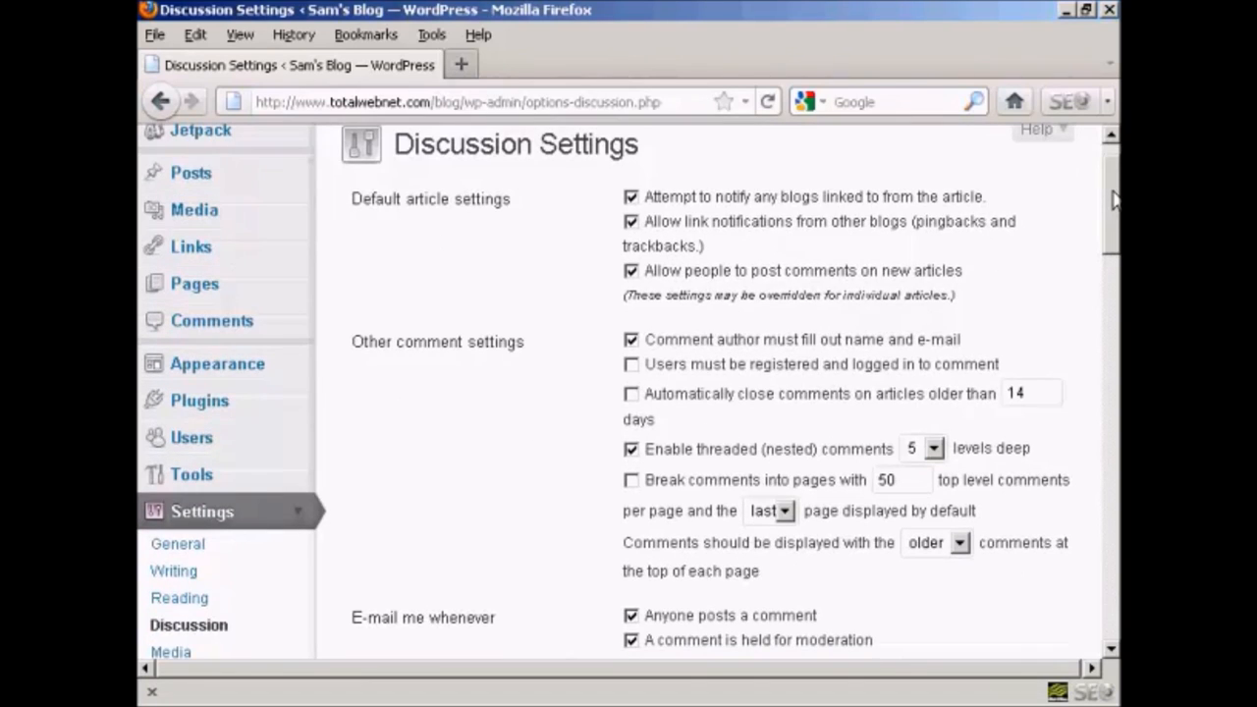
pyautogui.moveTo(487, 372)
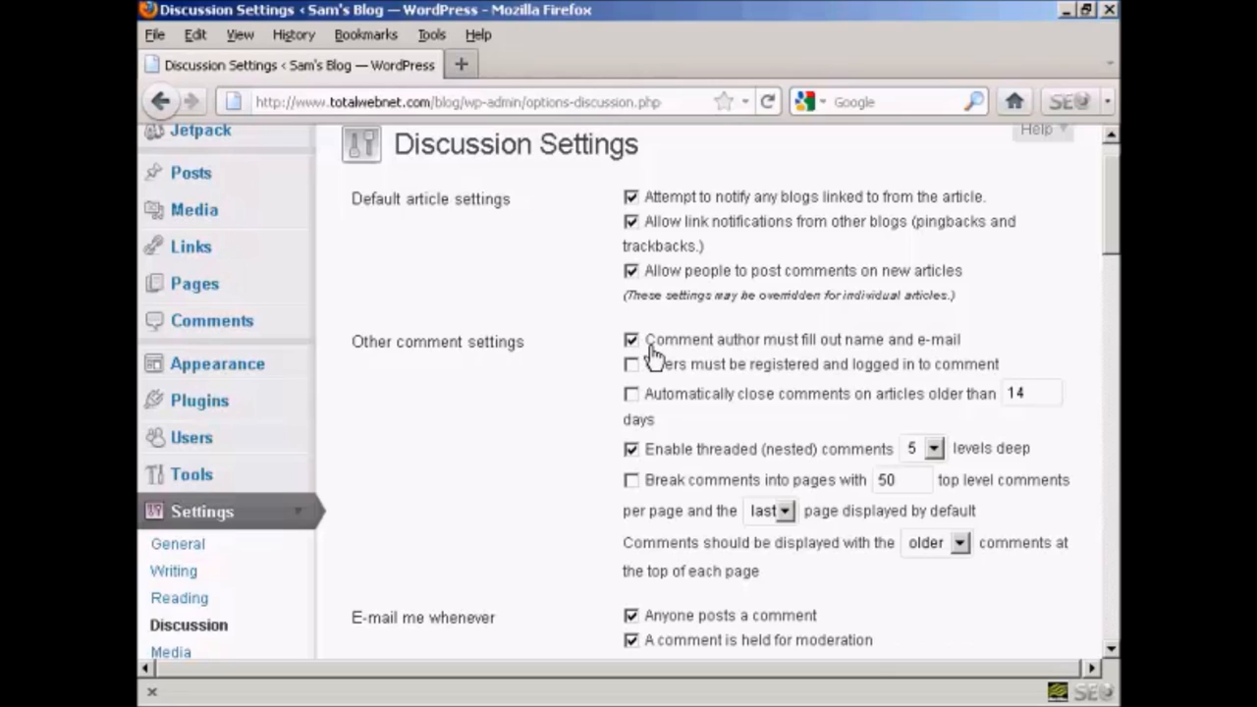
pyautogui.moveTo(986, 350)
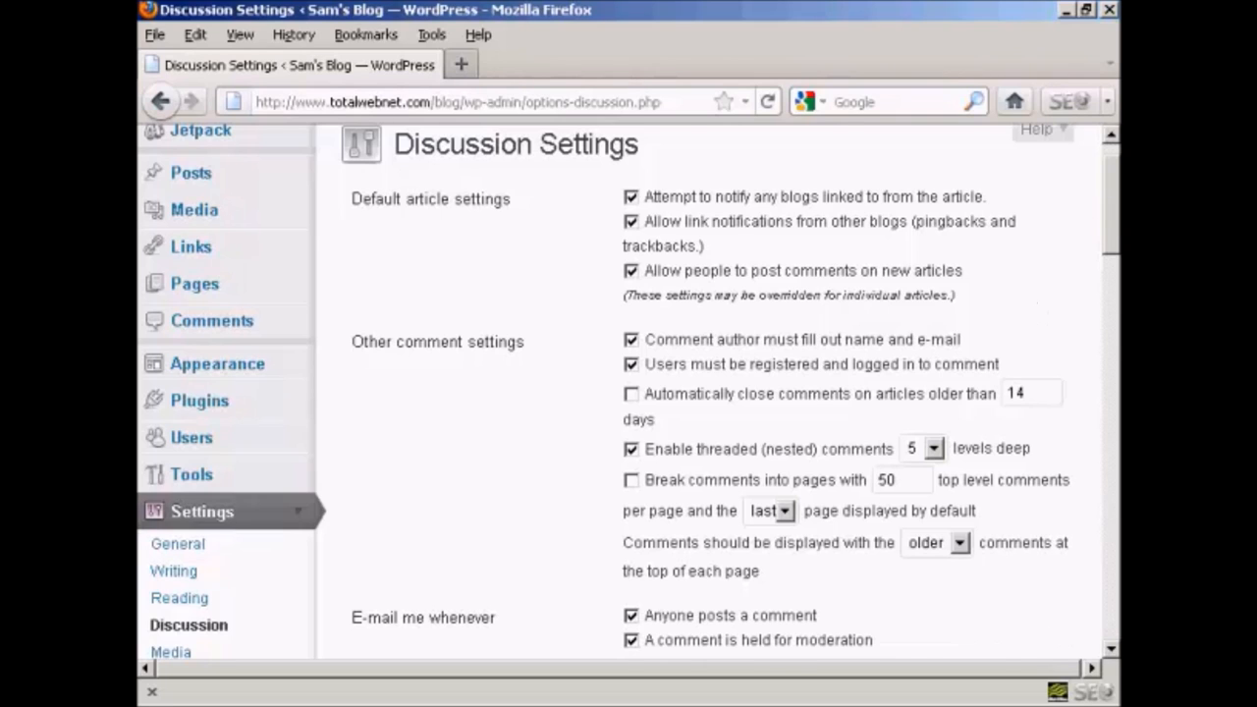
pyautogui.scroll(-3)
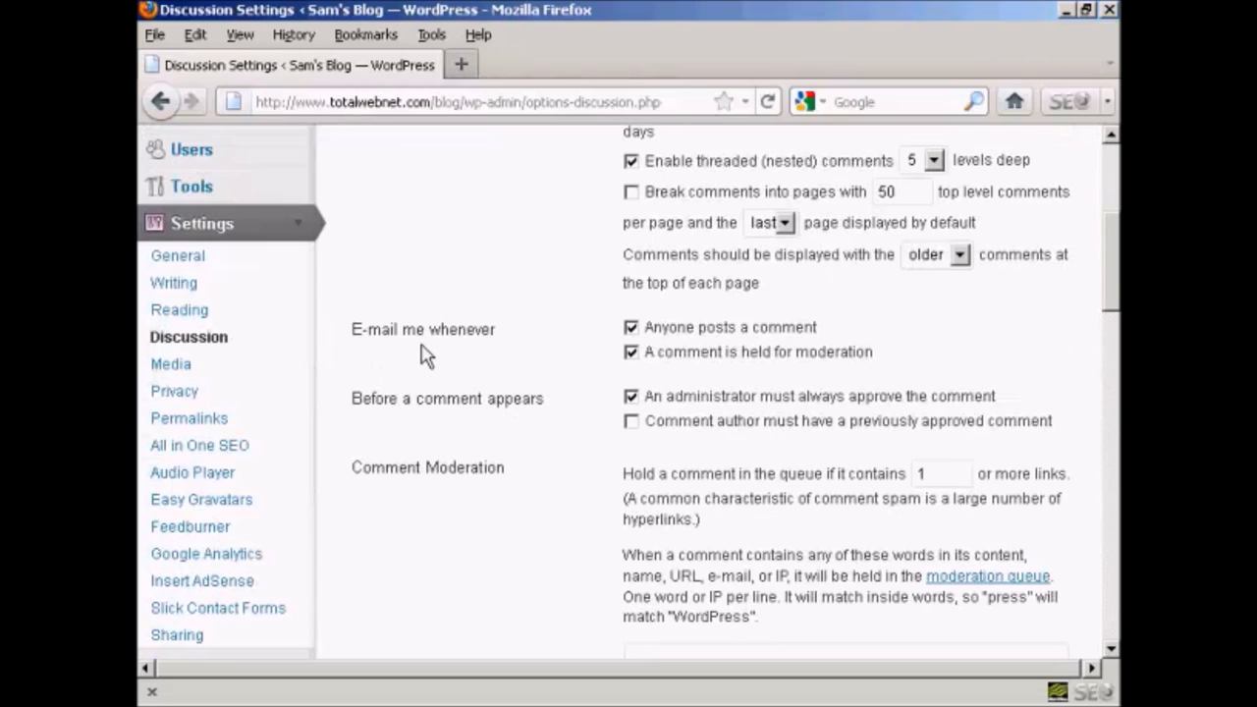
pyautogui.moveTo(475, 358)
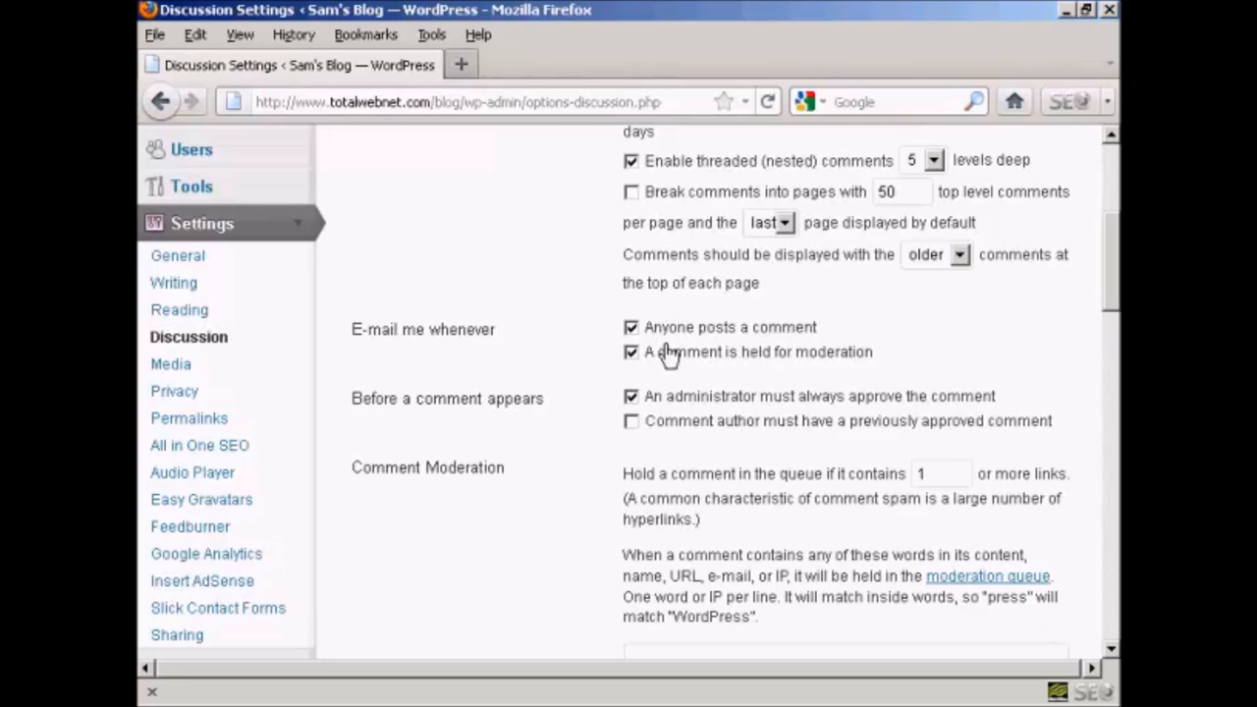
pyautogui.moveTo(707, 344)
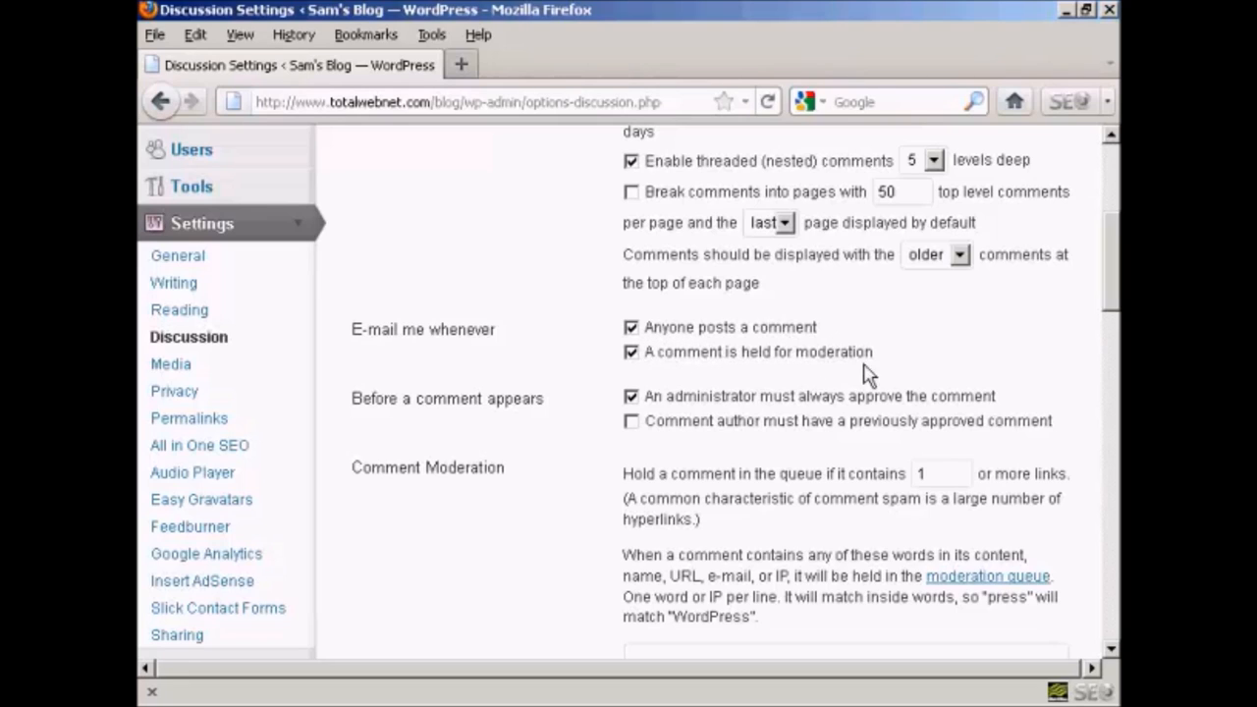
pyautogui.moveTo(823, 375)
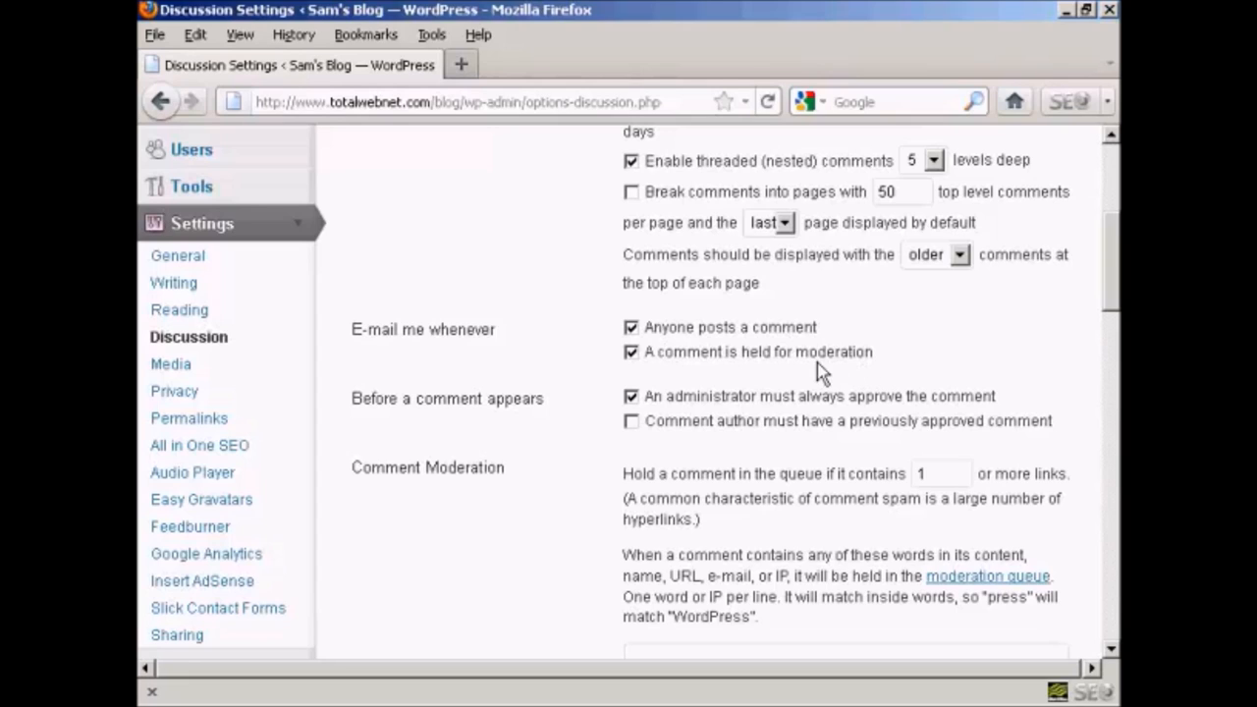
pyautogui.moveTo(383, 423)
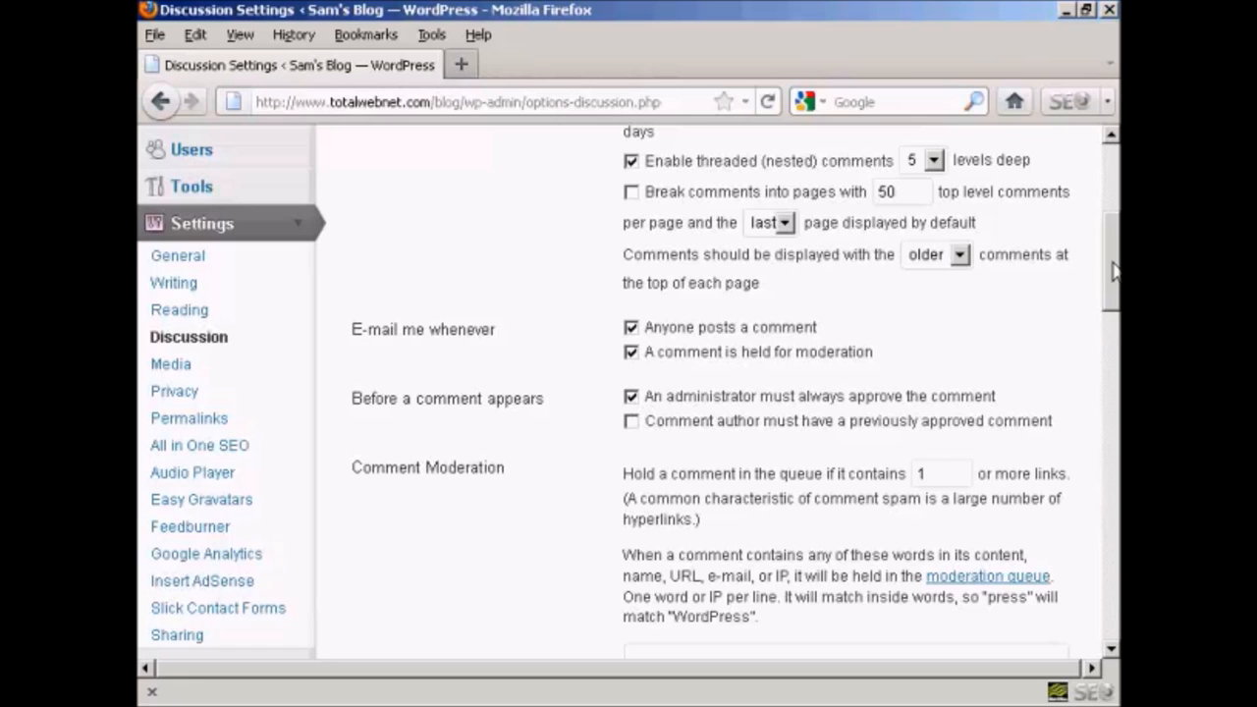
pyautogui.scroll(-3)
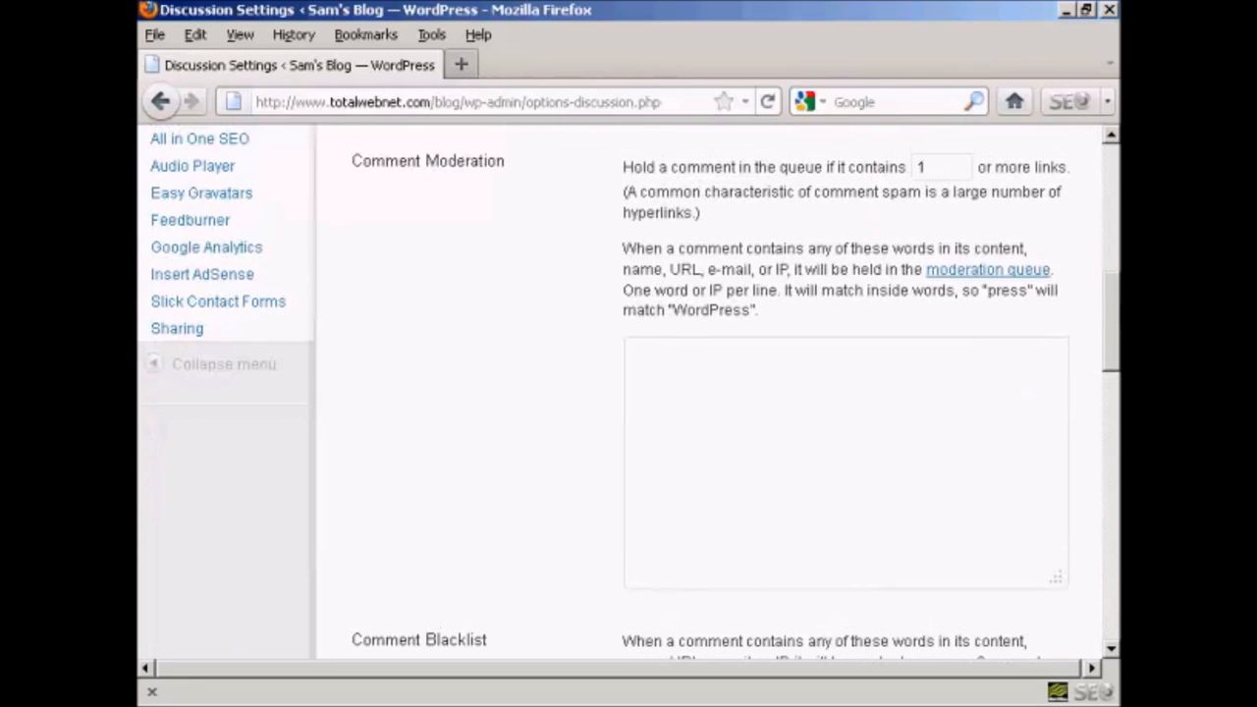
pyautogui.moveTo(841, 192)
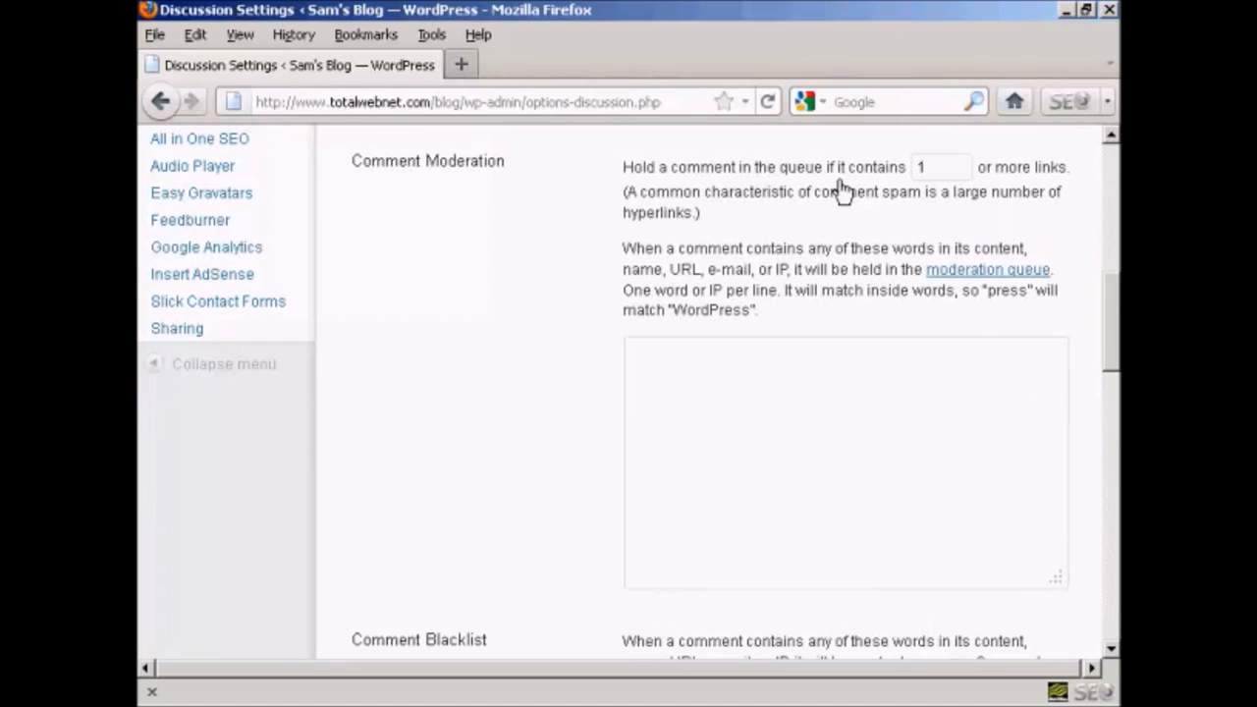
pyautogui.moveTo(1077, 197)
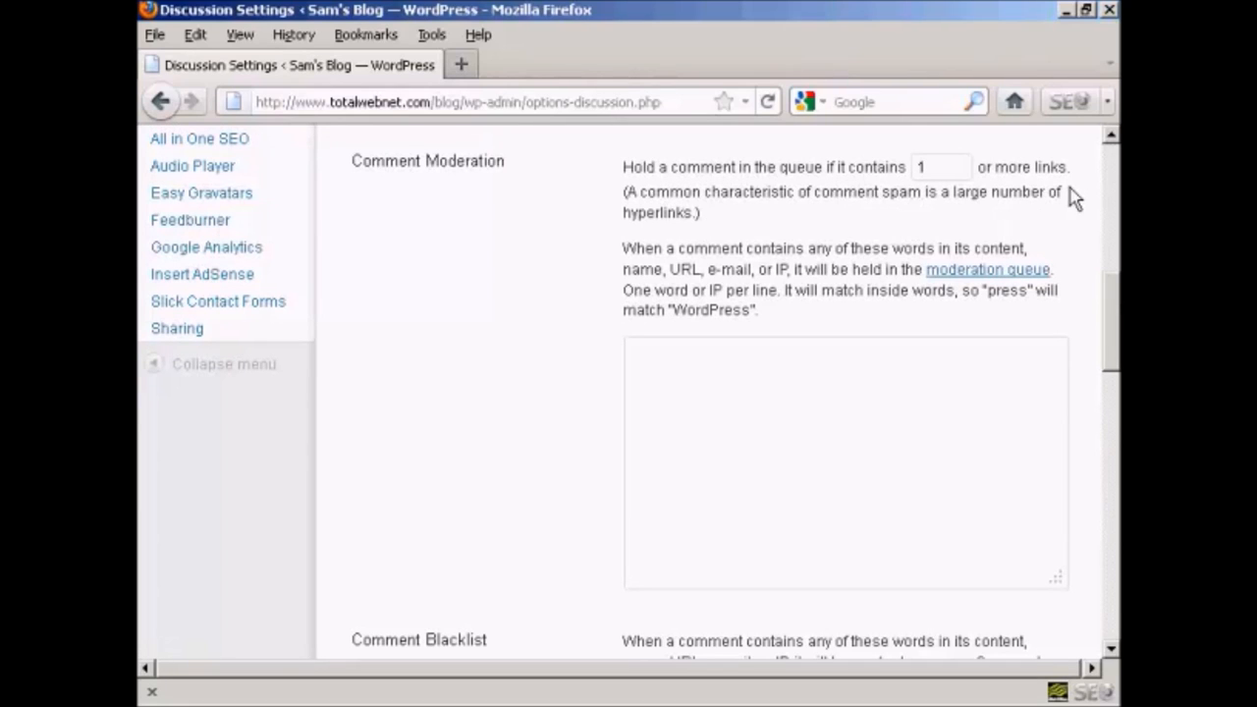
pyautogui.moveTo(648, 271)
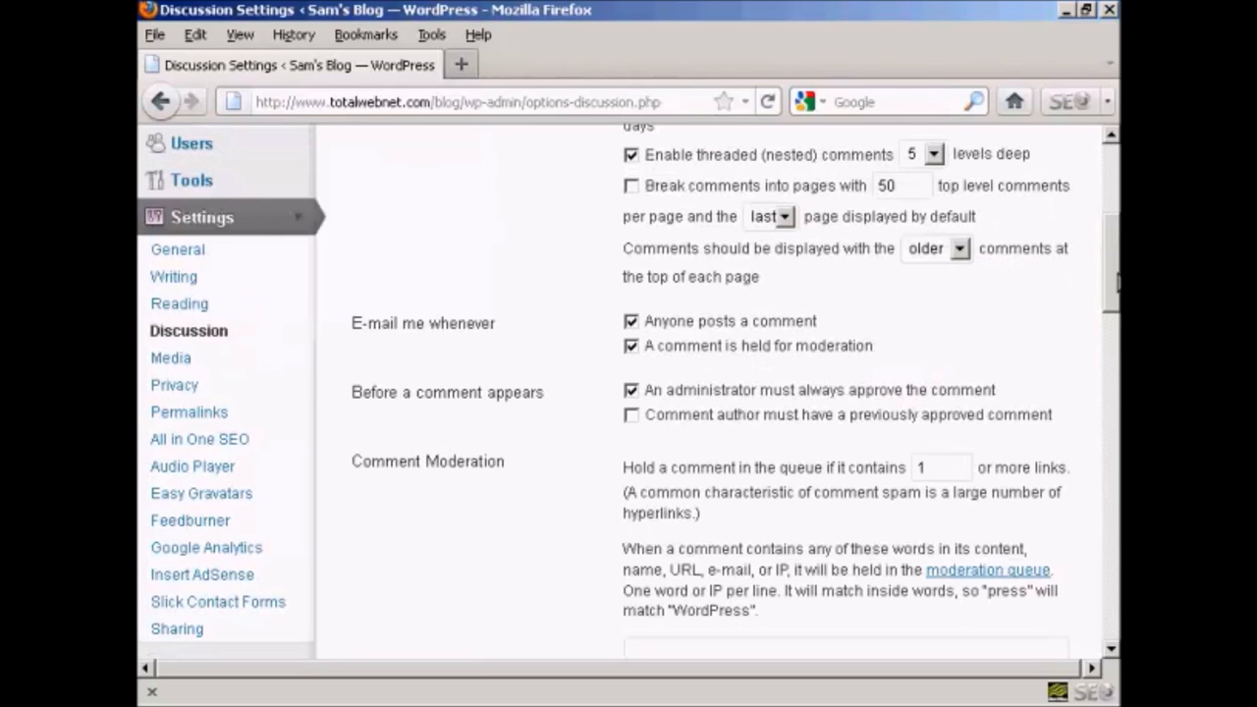
pyautogui.moveTo(1116, 285)
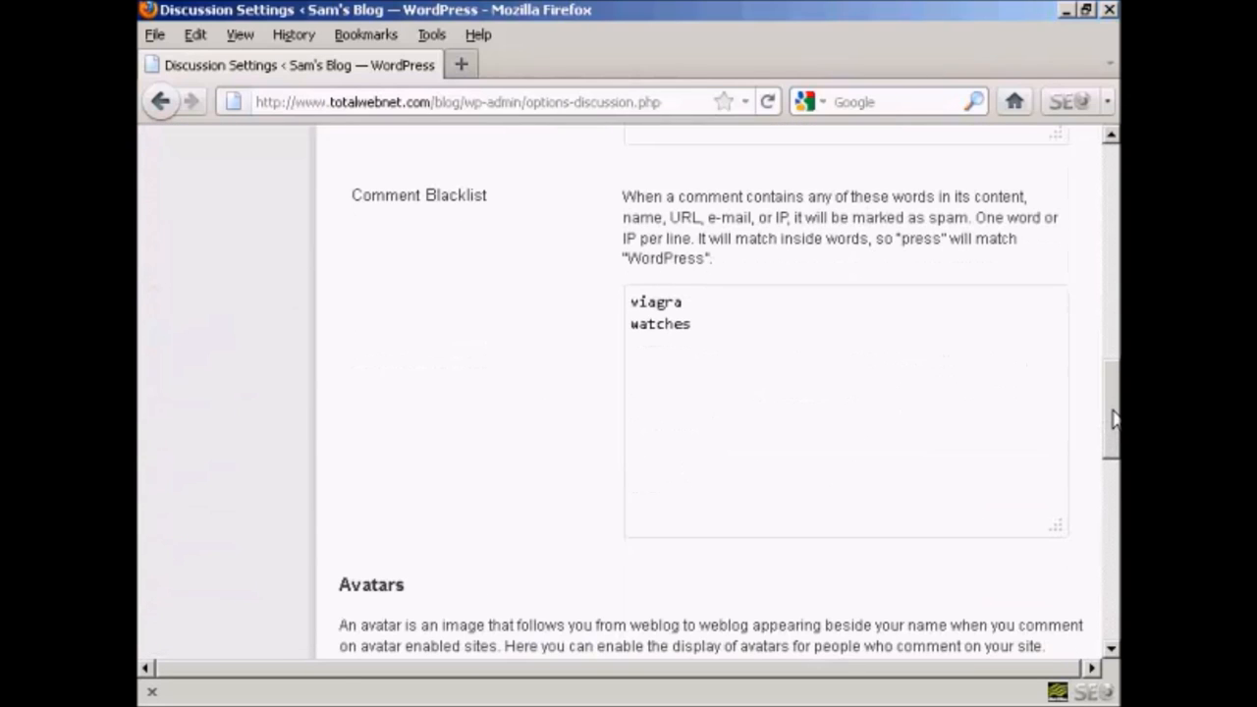
pyautogui.moveTo(550, 299)
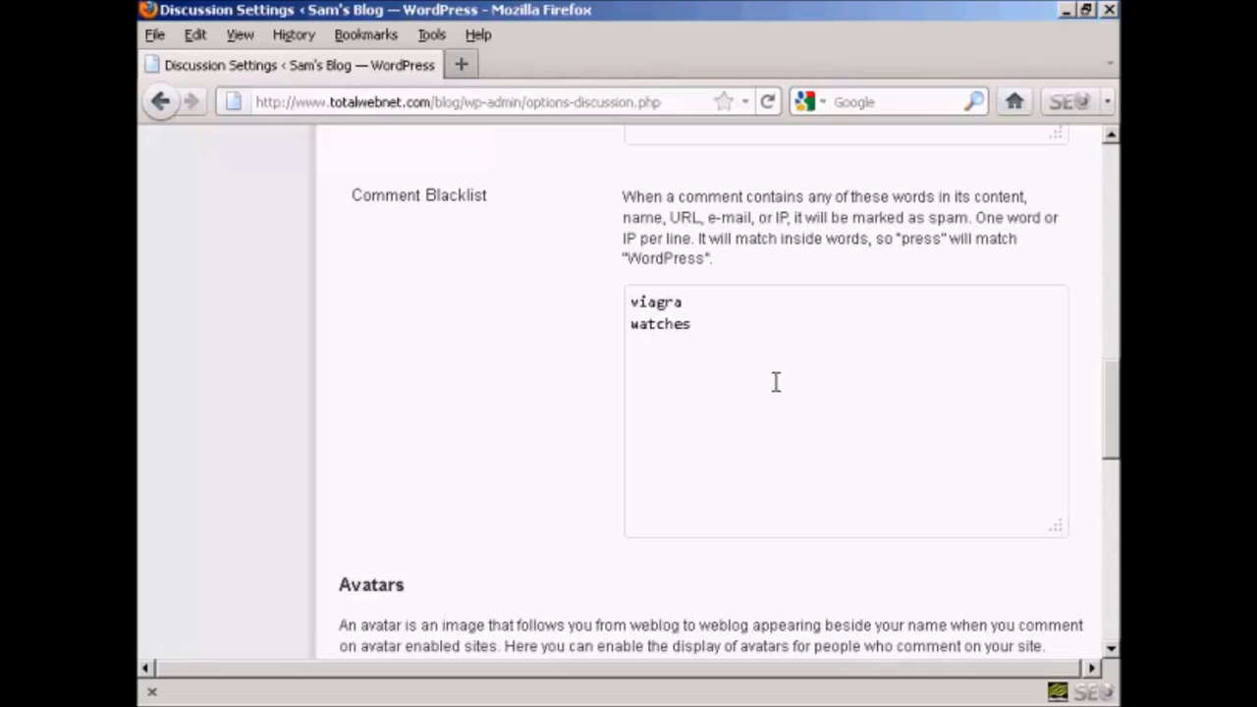
pyautogui.moveTo(1116, 395)
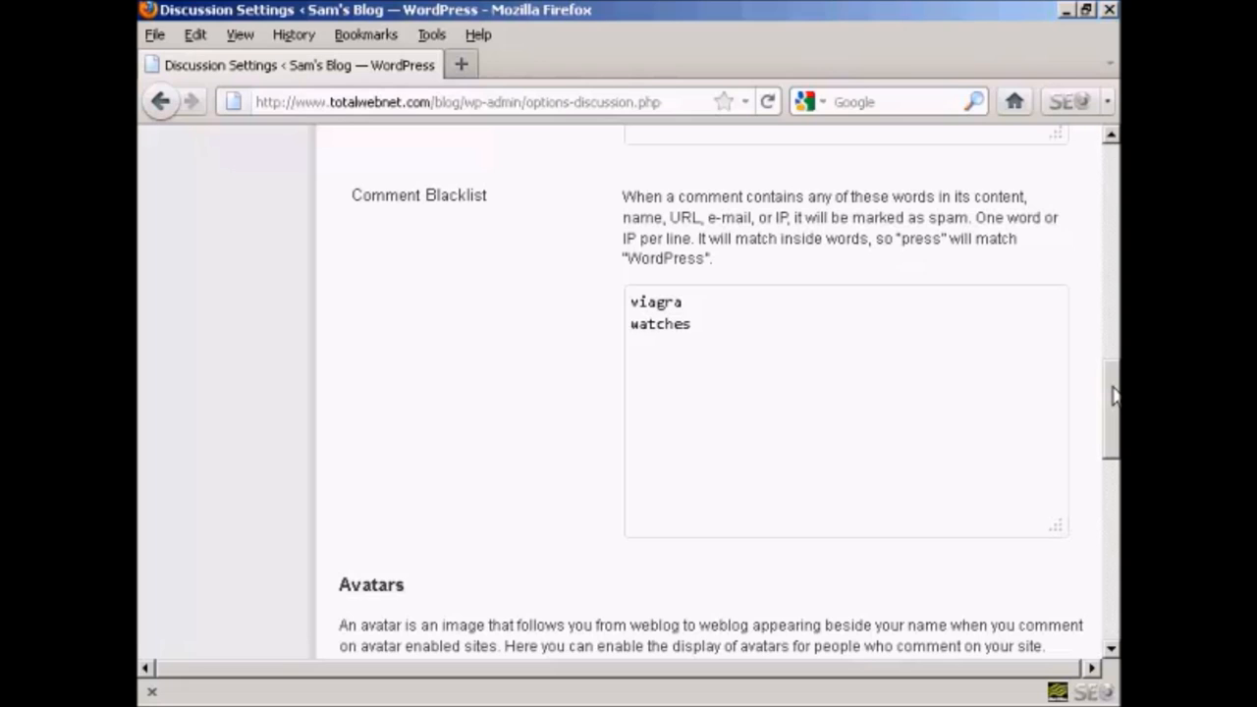
# Save the Discussion Settings so the page confirms 'Settings saved.'
pyautogui.scroll(-3)
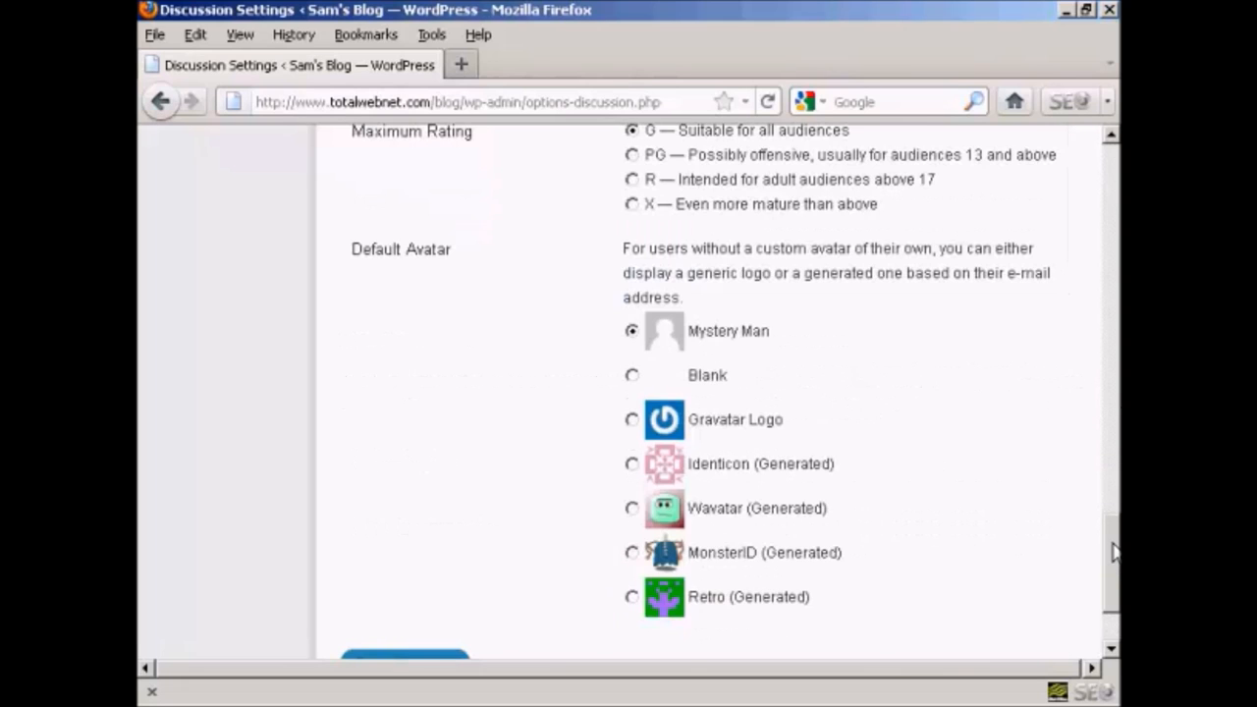
pyautogui.scroll(-3)
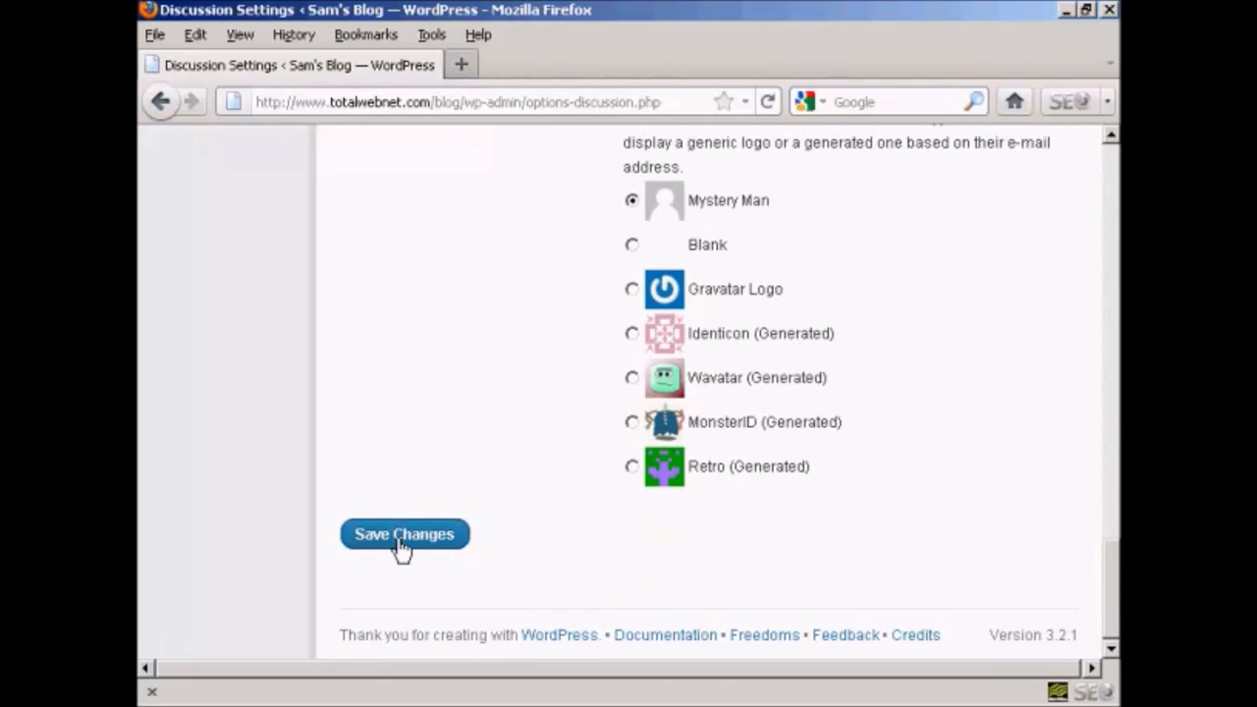
pyautogui.click(405, 535)
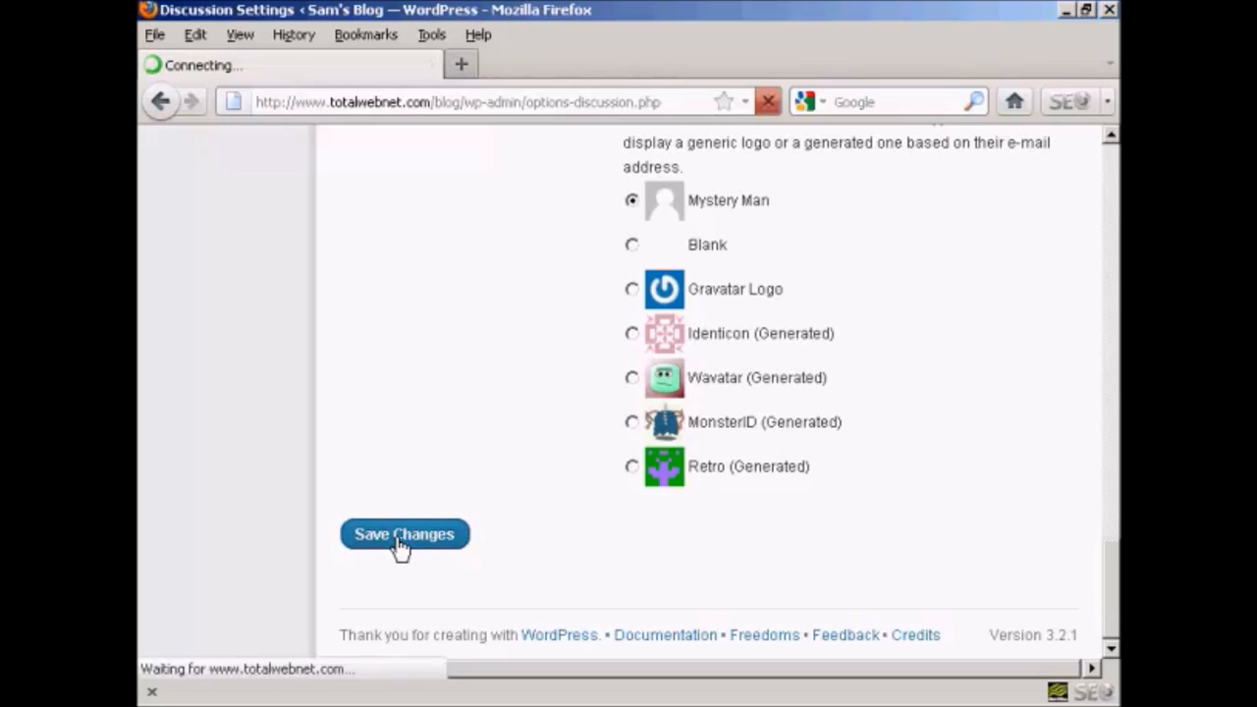
pyautogui.click(404, 535)
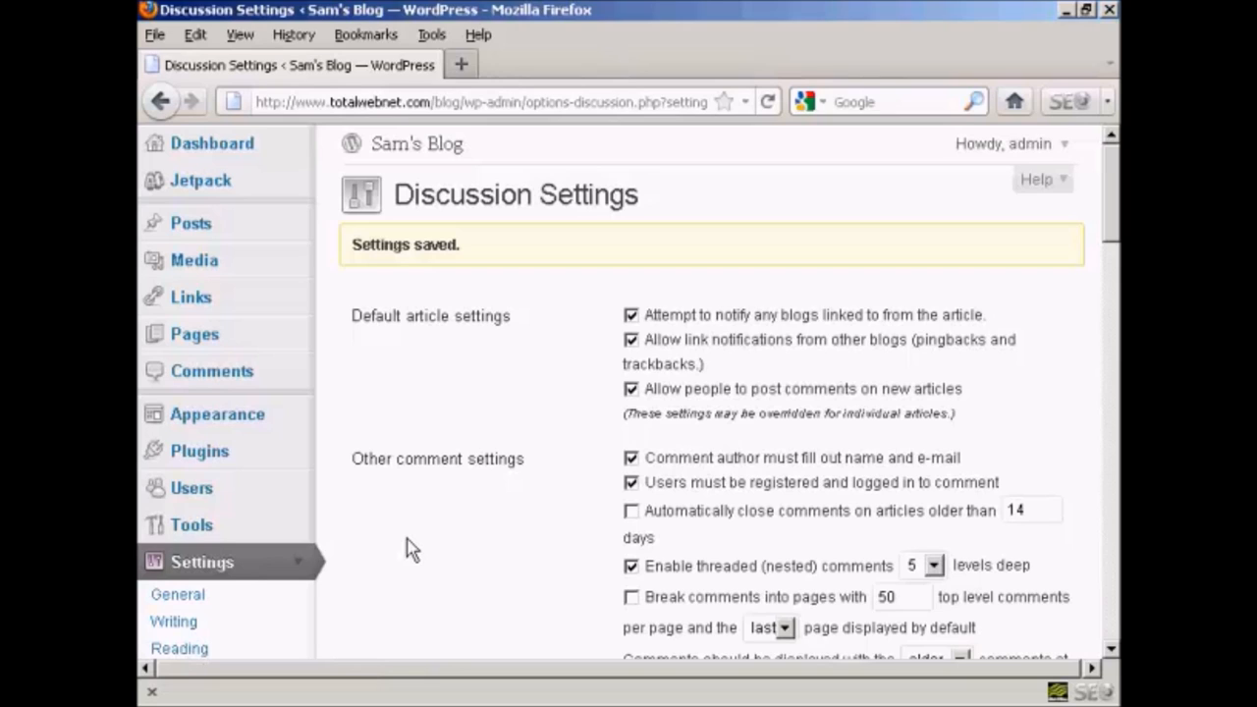
pyautogui.moveTo(440, 542)
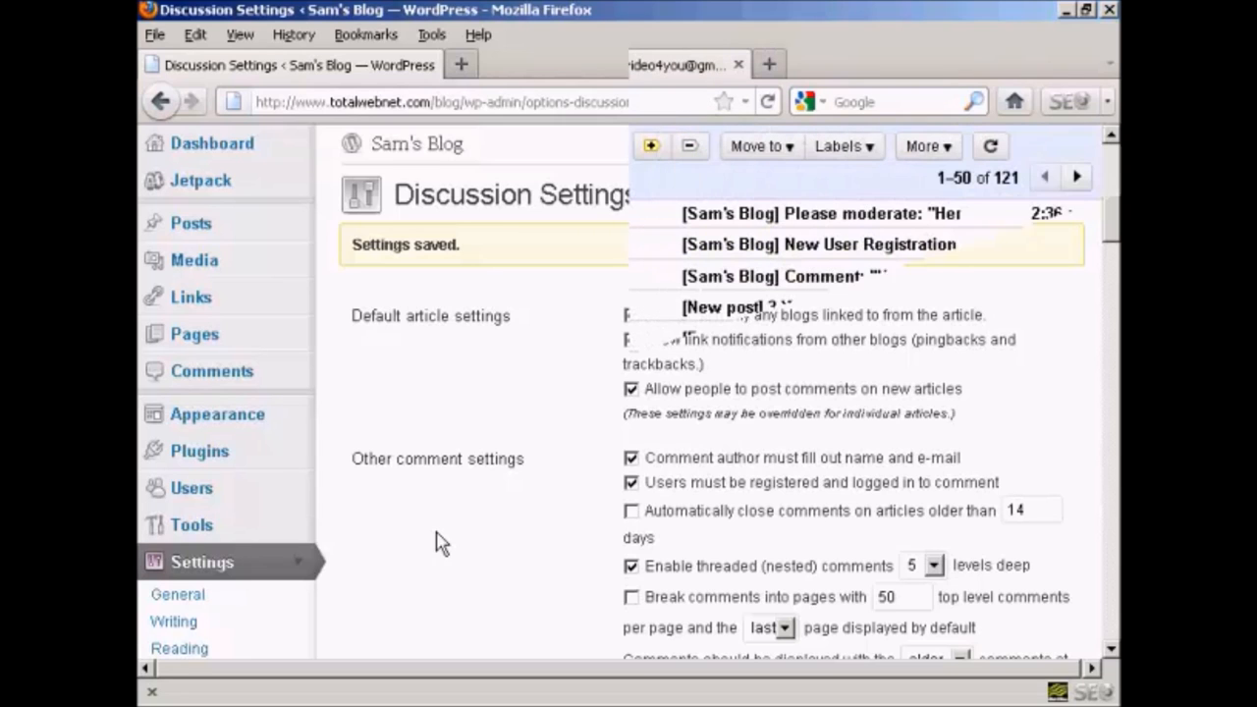
# Switch to Gmail and select the '[Sam's Blog] Please moderate' notification
pyautogui.click(676, 63)
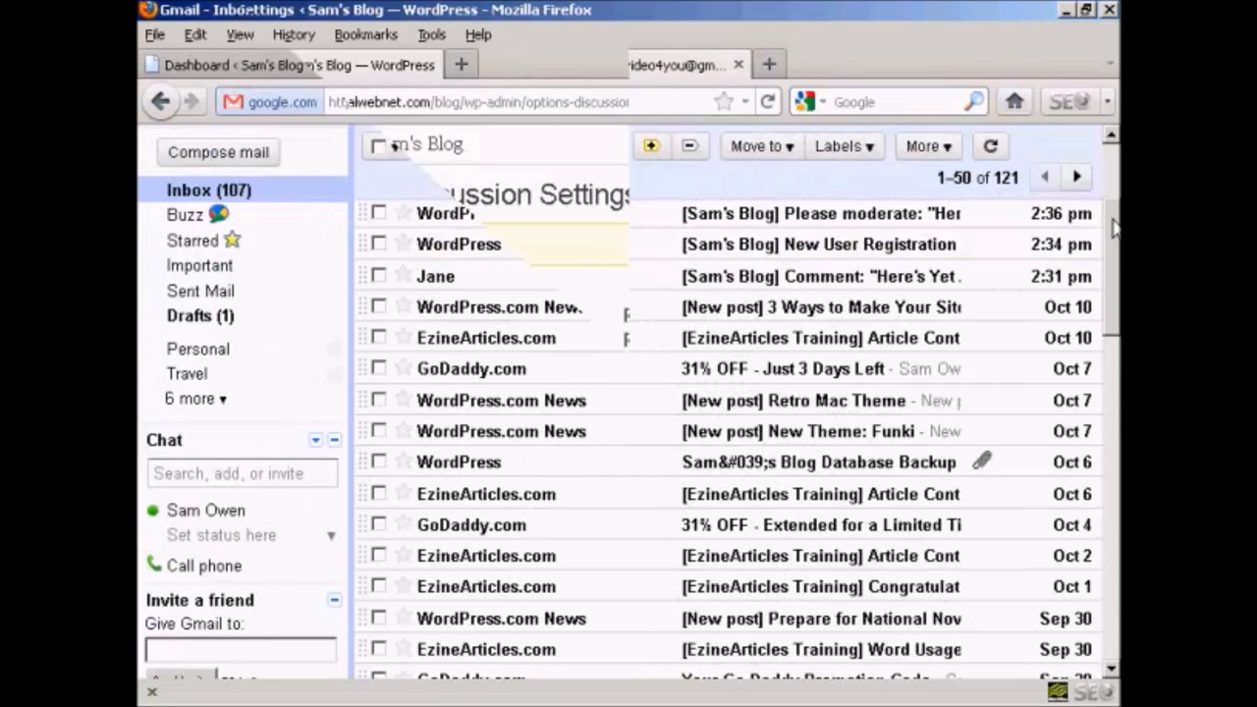
pyautogui.click(589, 65)
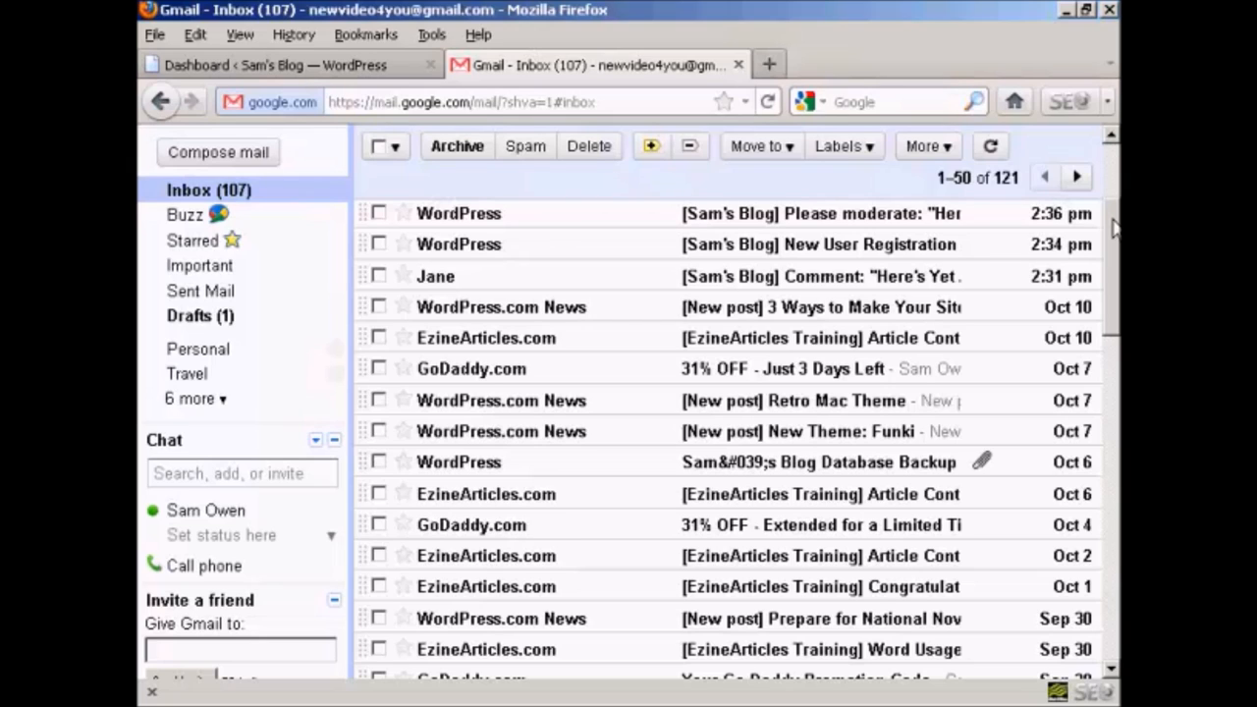
pyautogui.moveTo(795, 294)
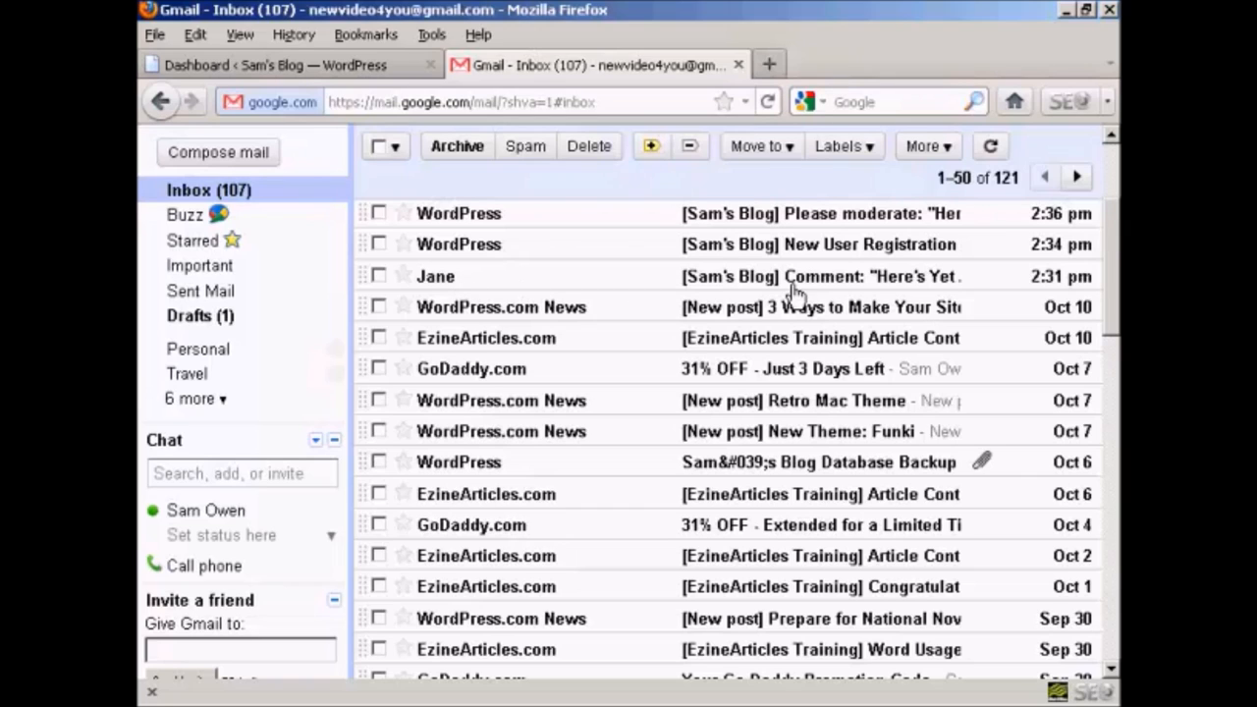
pyautogui.moveTo(939, 290)
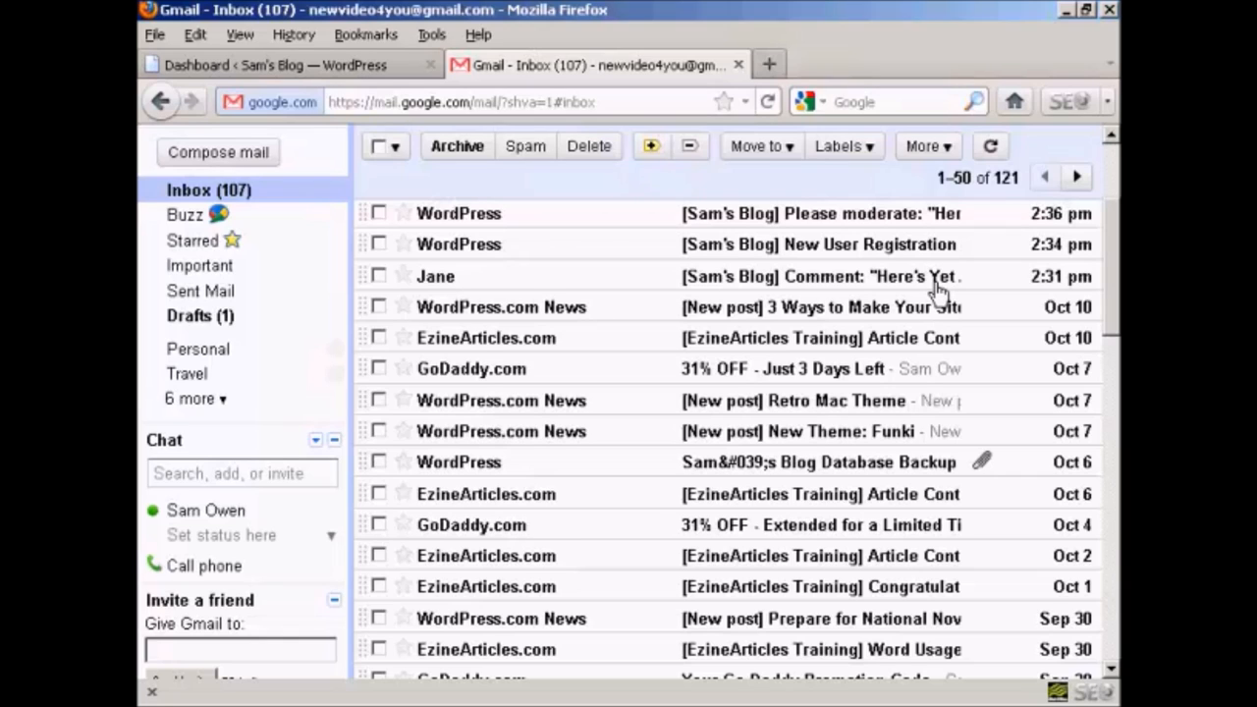
pyautogui.moveTo(951, 247)
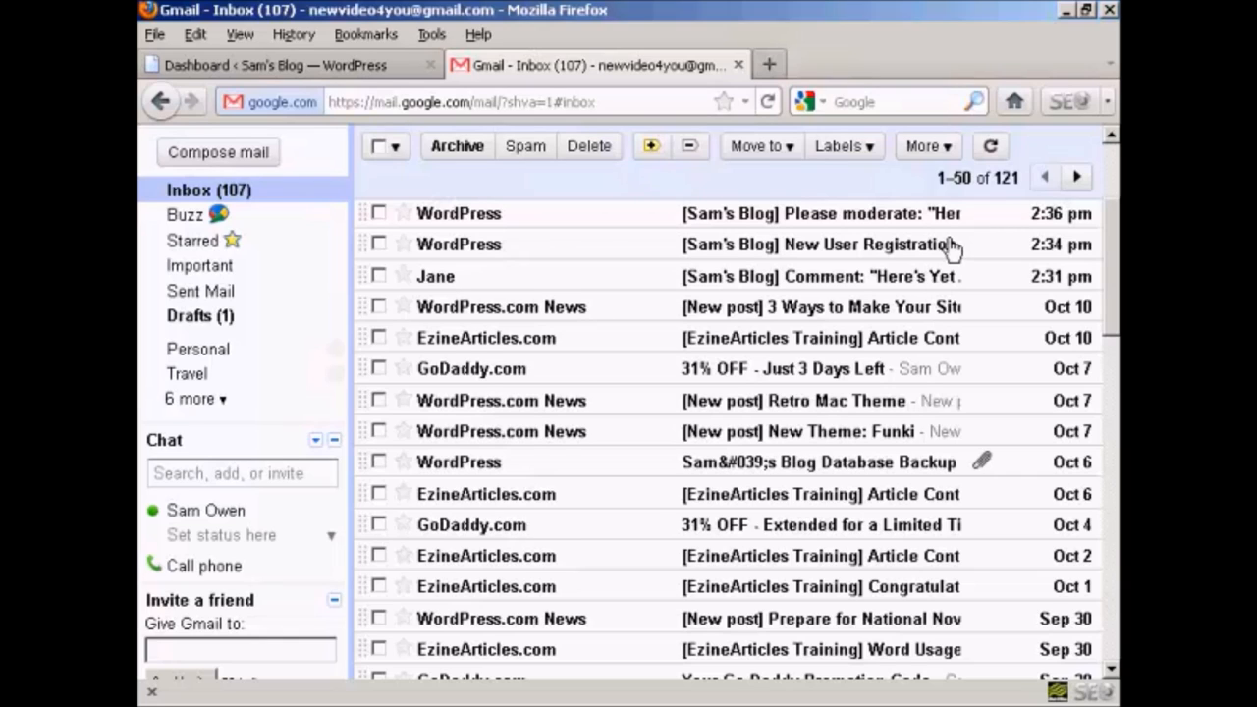
pyautogui.moveTo(946, 254)
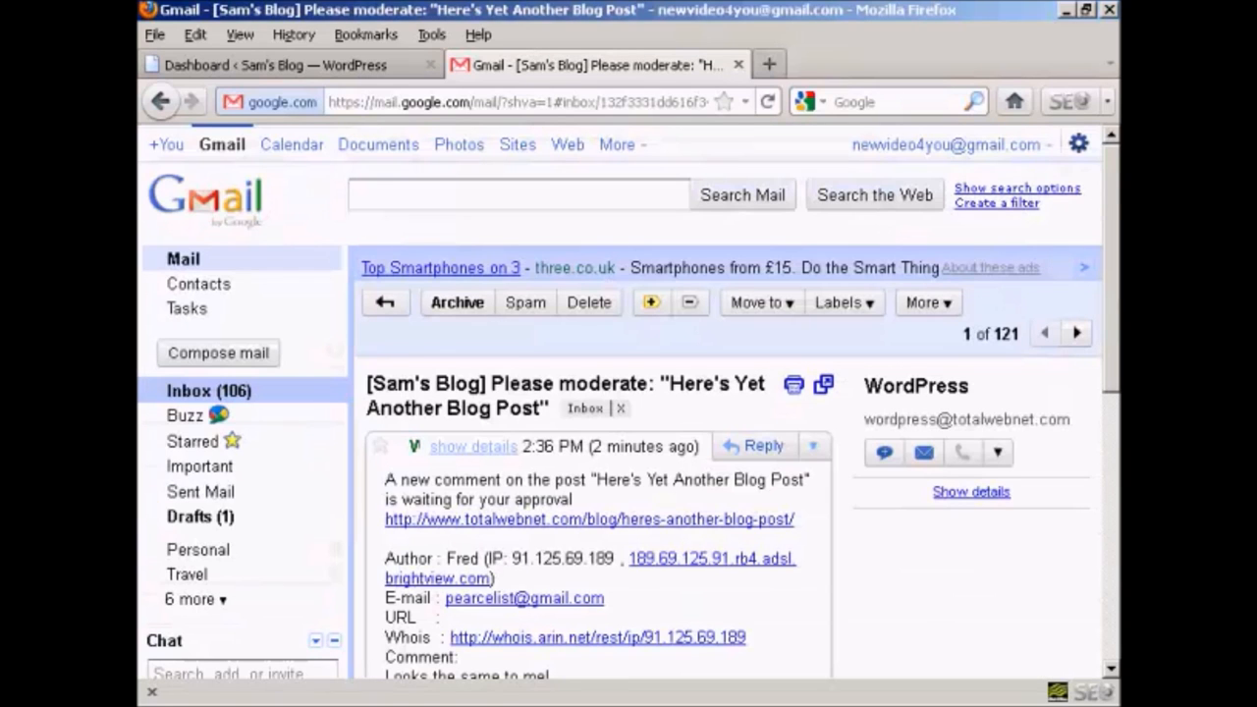
# Read the moderation email's approve, trash and spam links, then close Gmail back to the dashboard
pyautogui.scroll(-3)
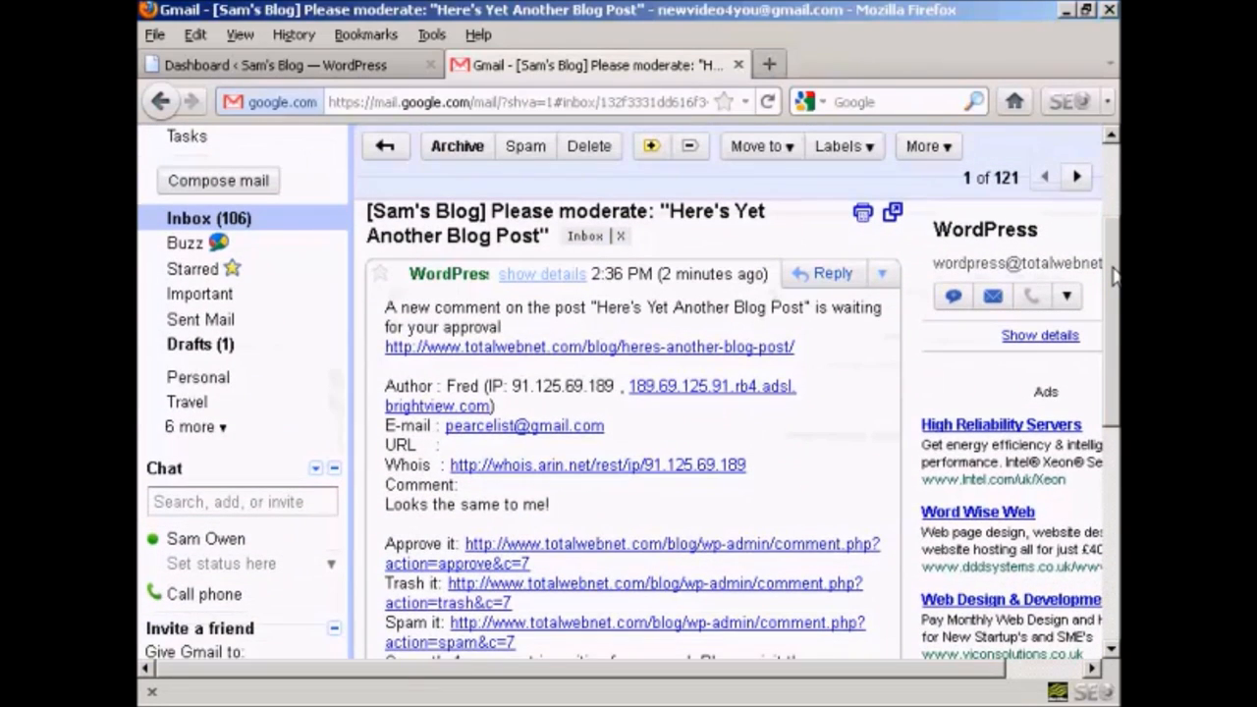
pyautogui.moveTo(874, 402)
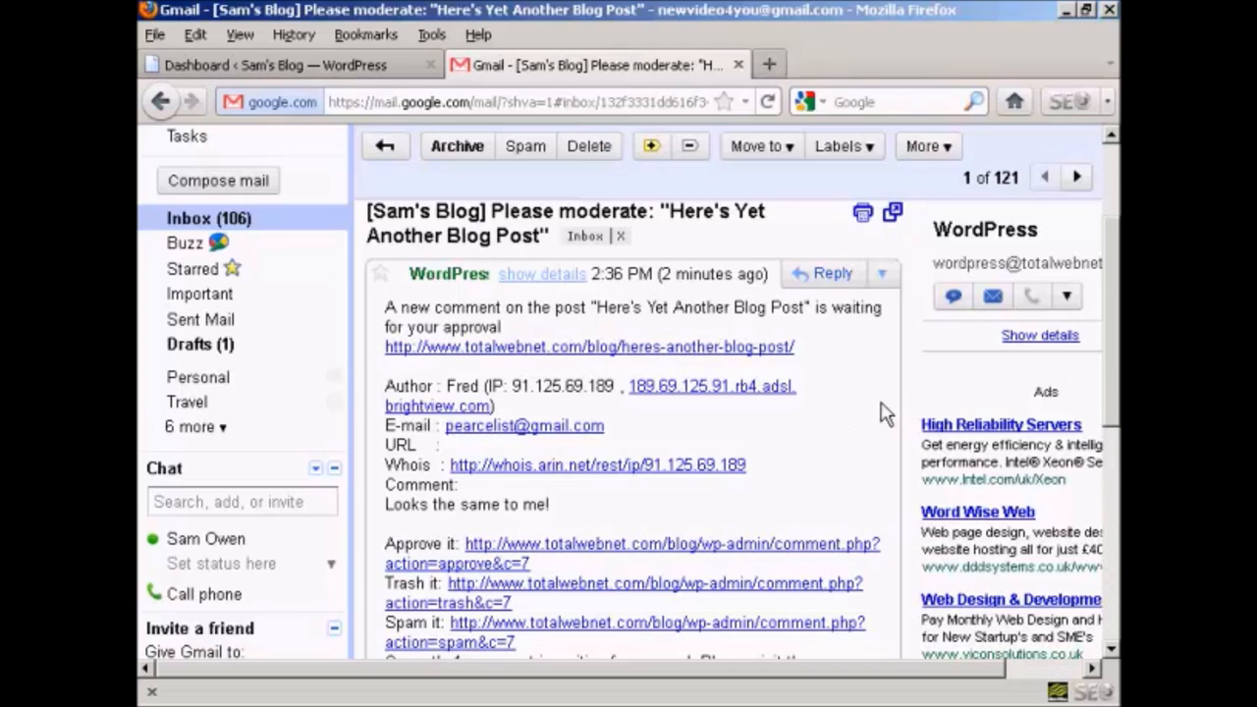
pyautogui.moveTo(578, 417)
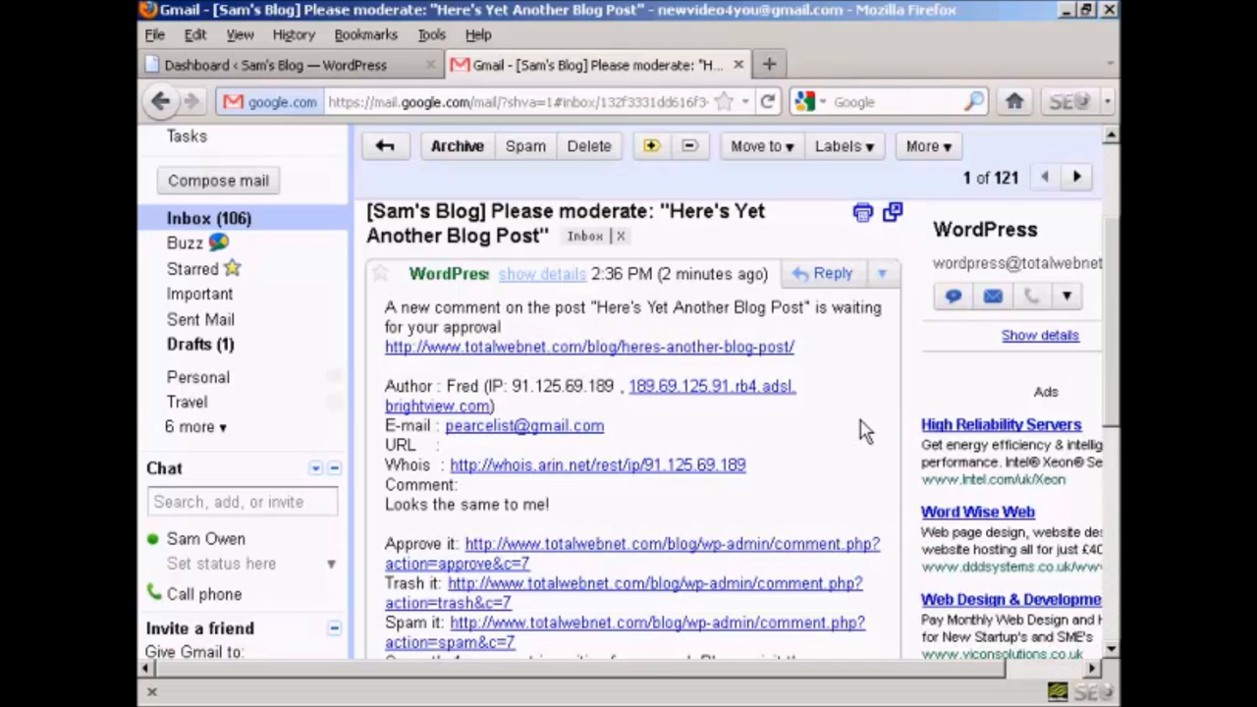
pyautogui.moveTo(444, 534)
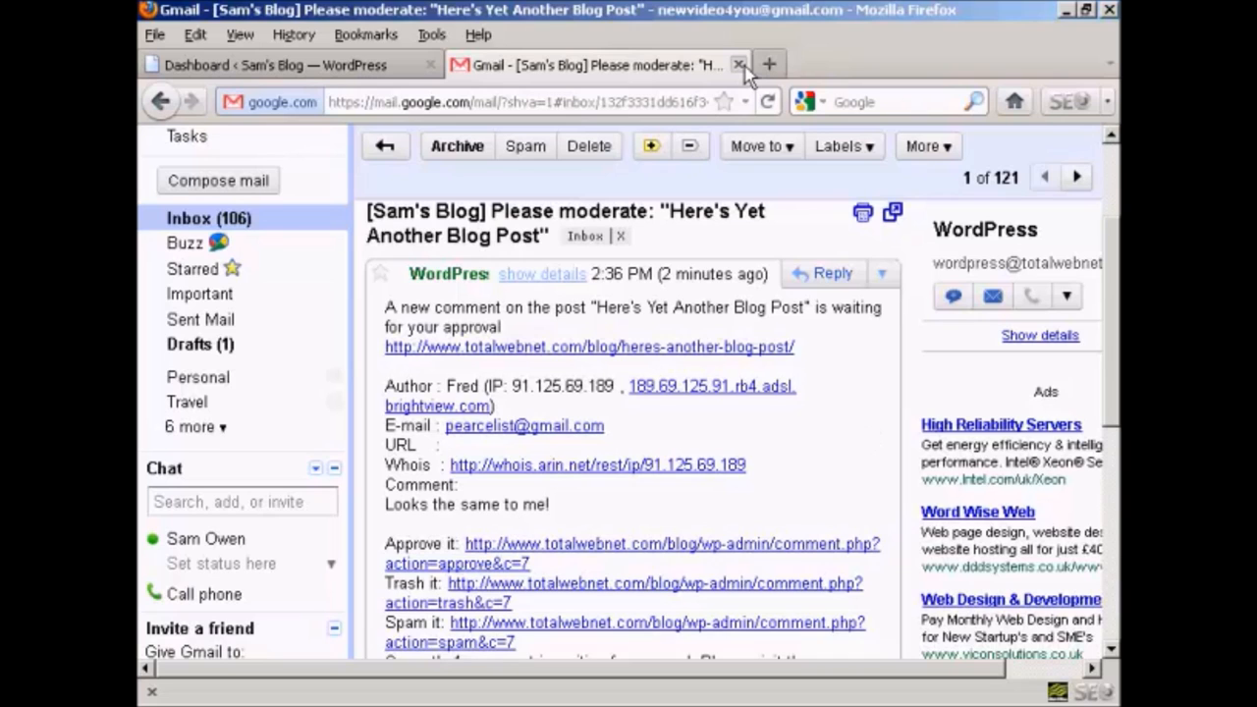
pyautogui.click(739, 64)
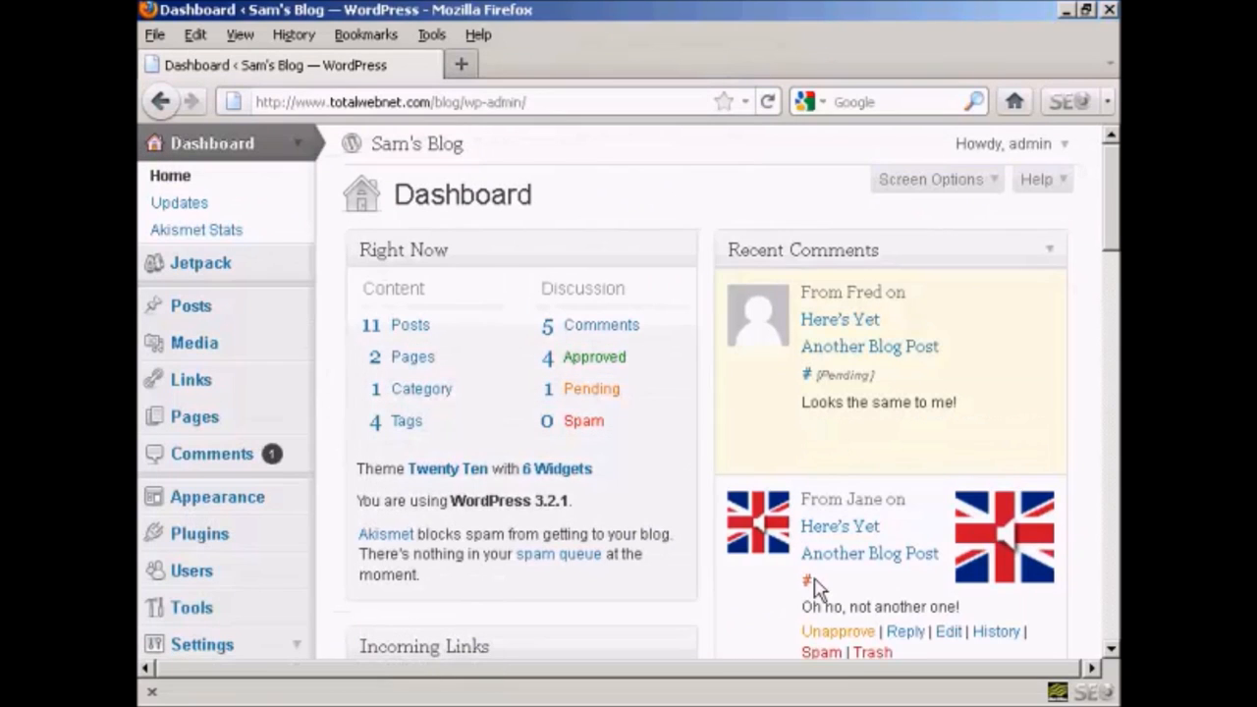
pyautogui.moveTo(711, 248)
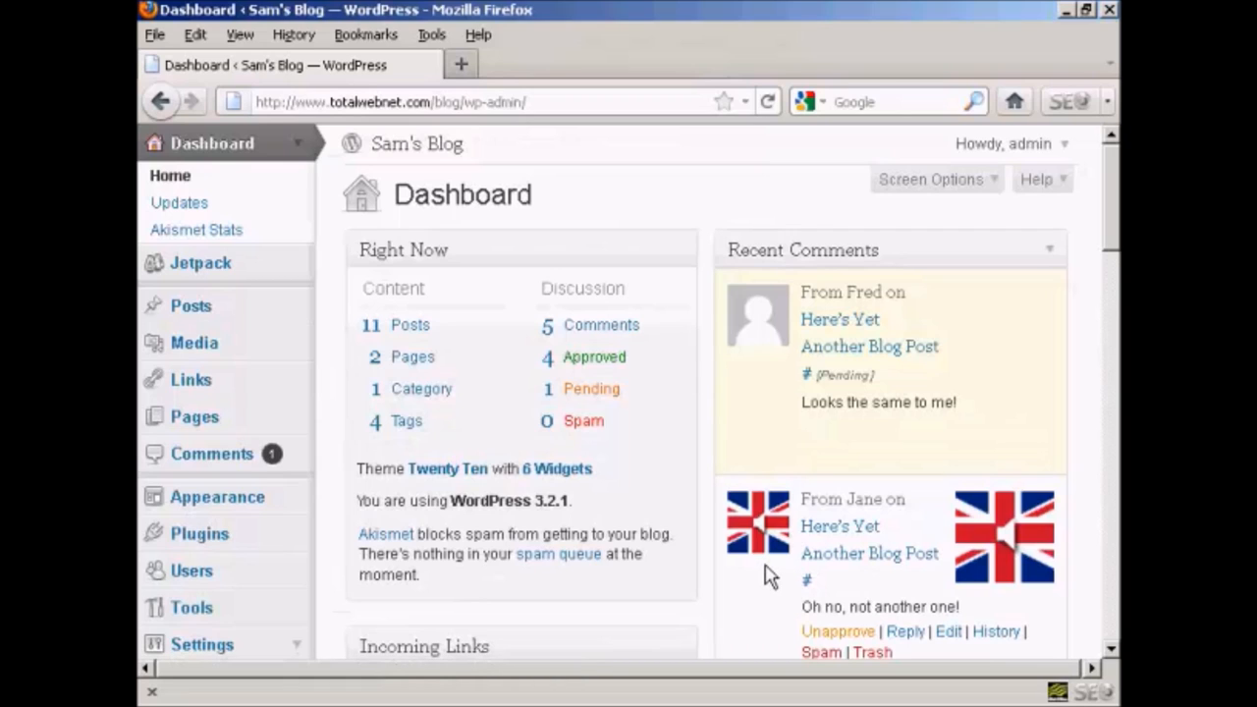
pyautogui.moveTo(212, 454)
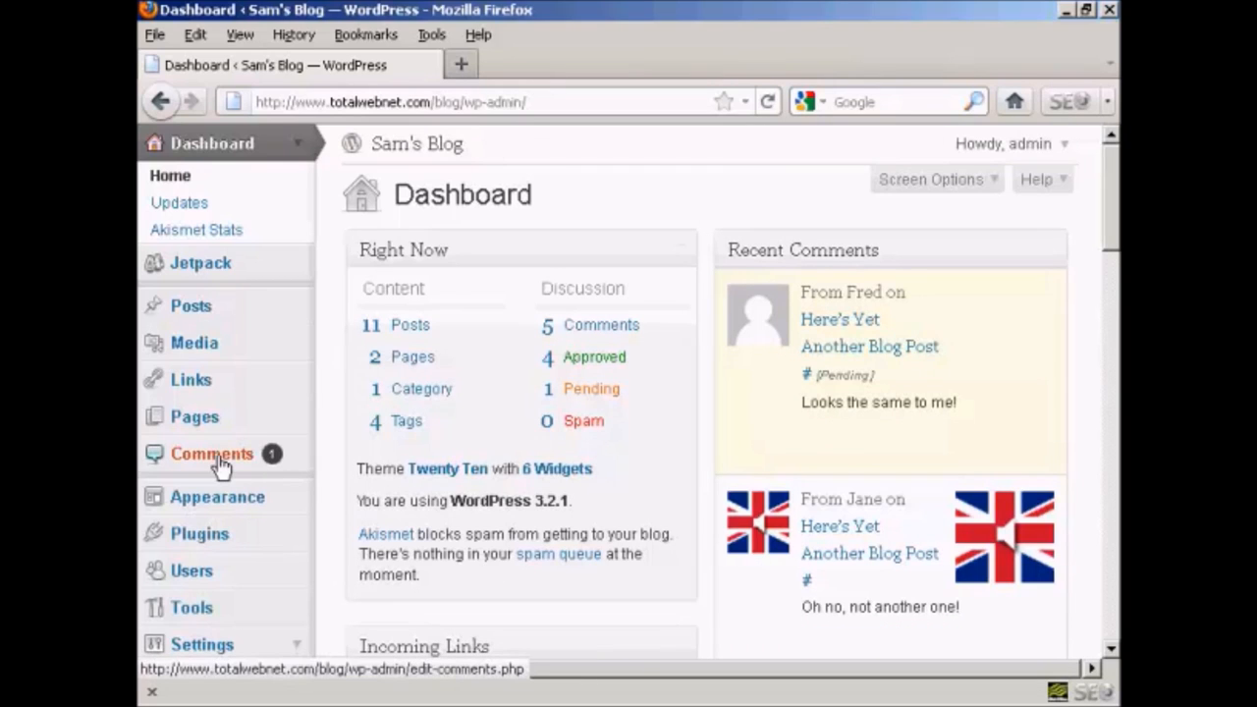
pyautogui.moveTo(259, 468)
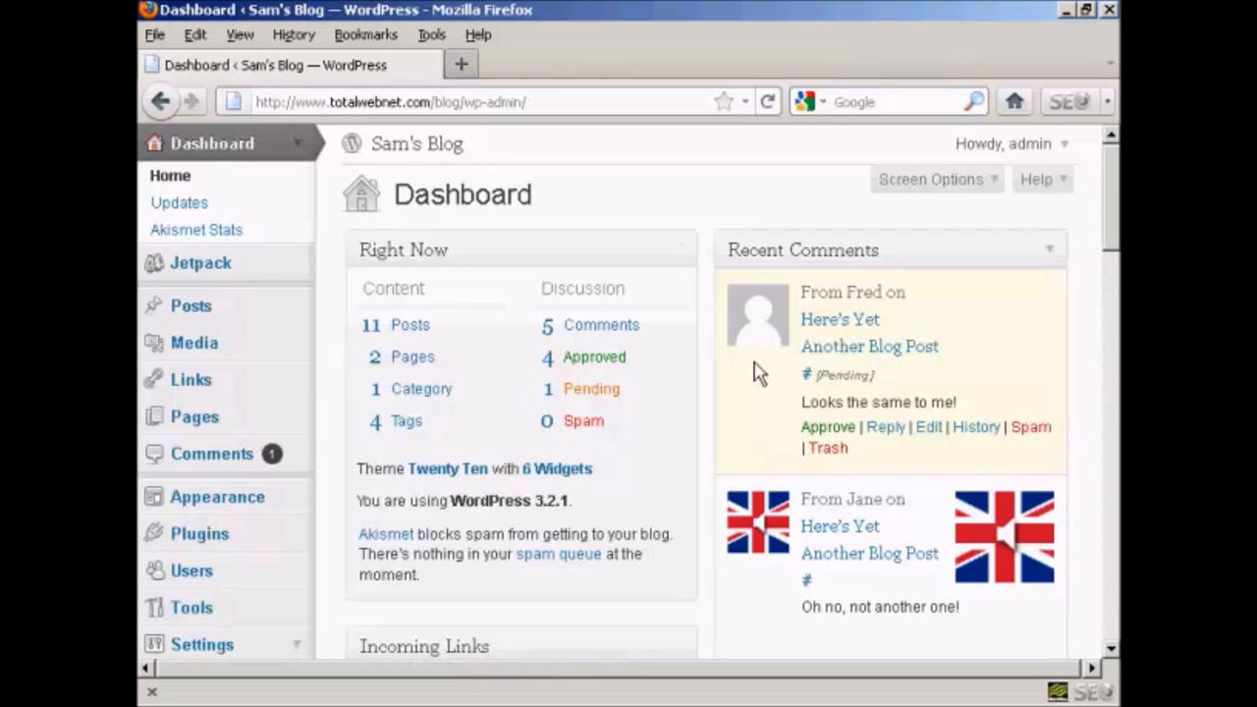
pyautogui.moveTo(913, 322)
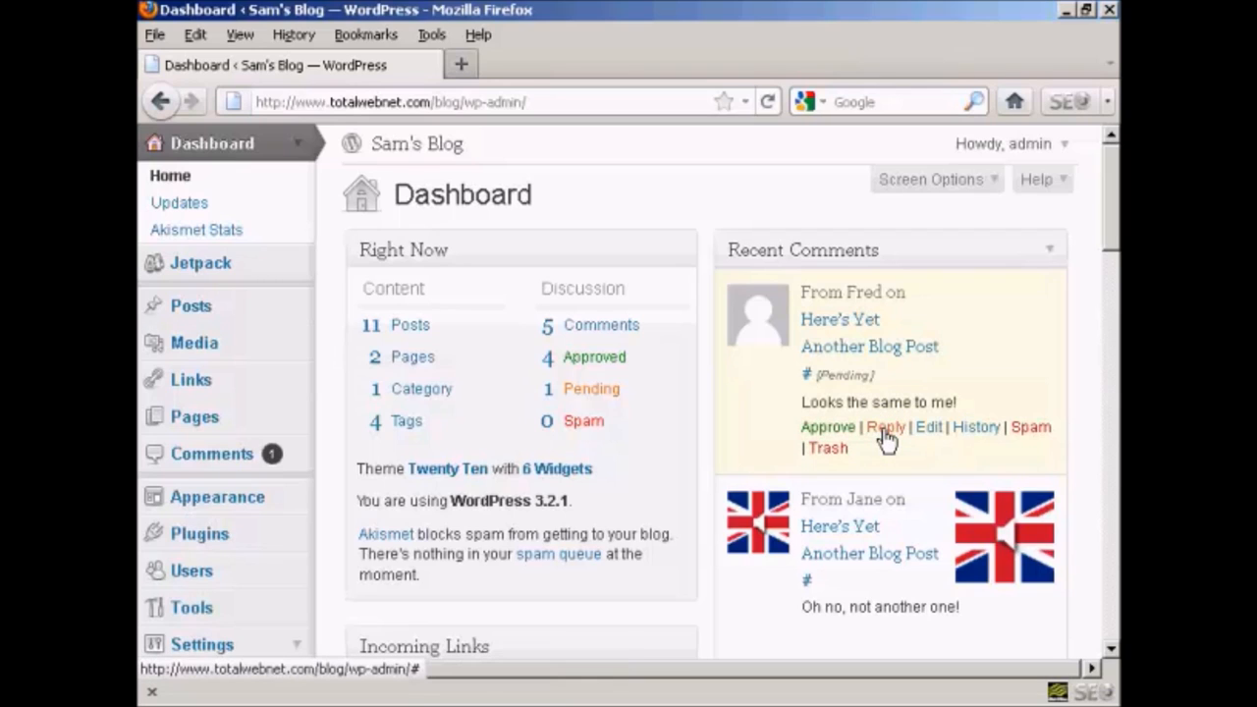
pyautogui.moveTo(884, 426)
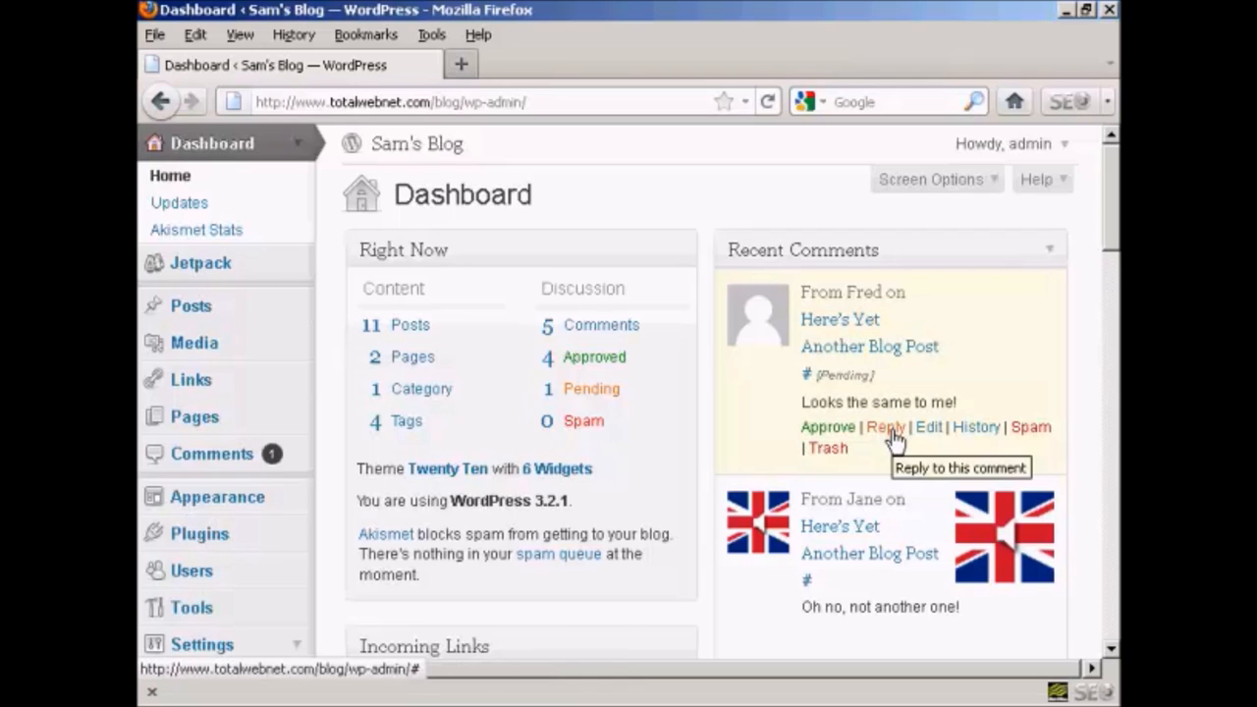
pyautogui.moveTo(1029, 426)
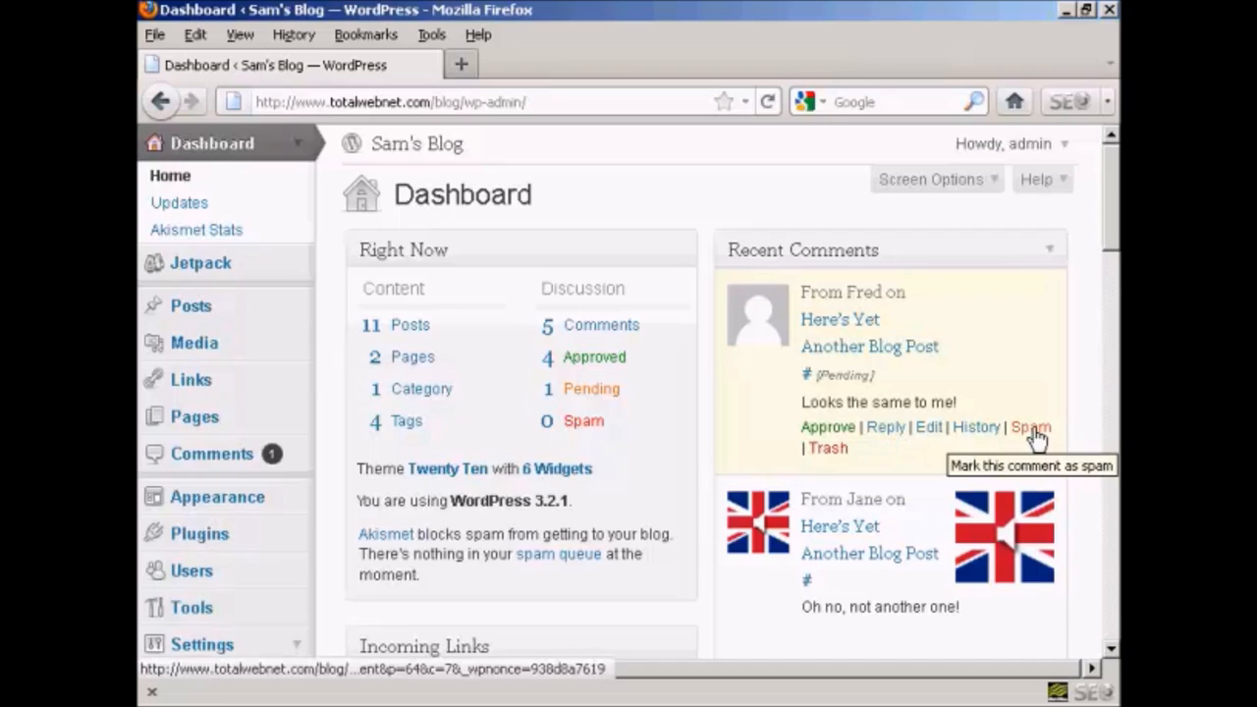
pyautogui.moveTo(829, 448)
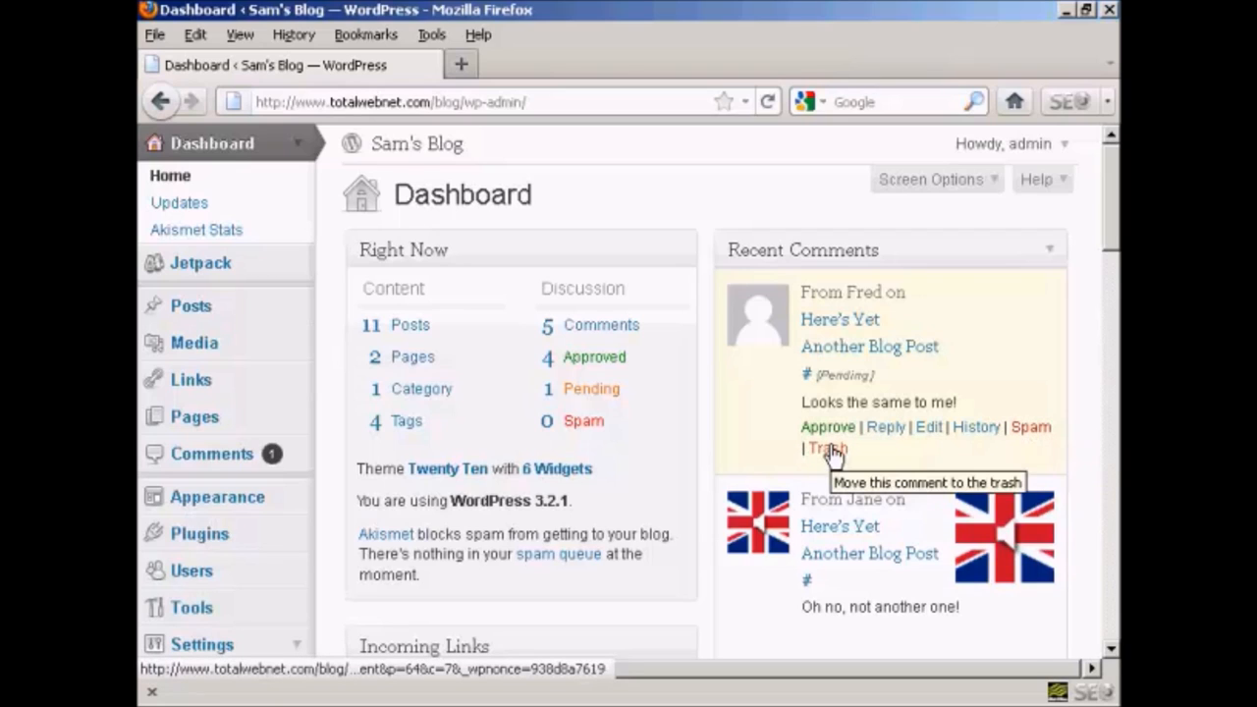
pyautogui.moveTo(951, 460)
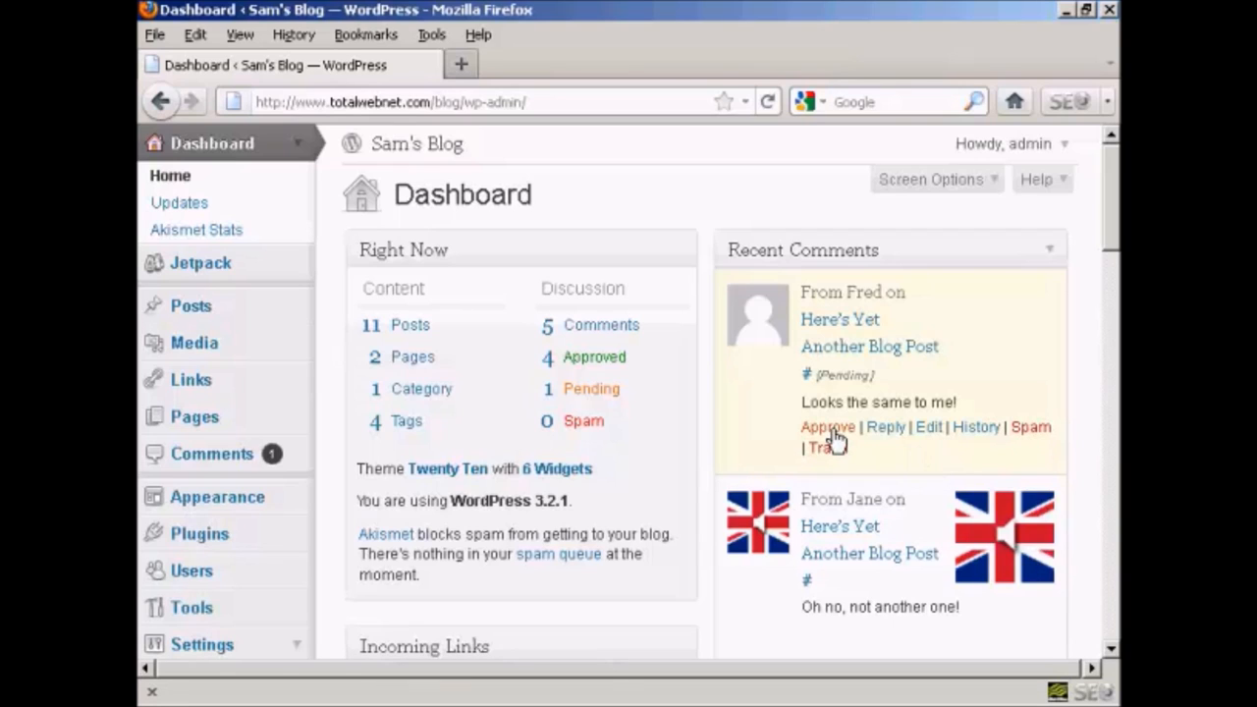
# Approve Fred's pending comment from the Recent Comments panel
pyautogui.click(829, 426)
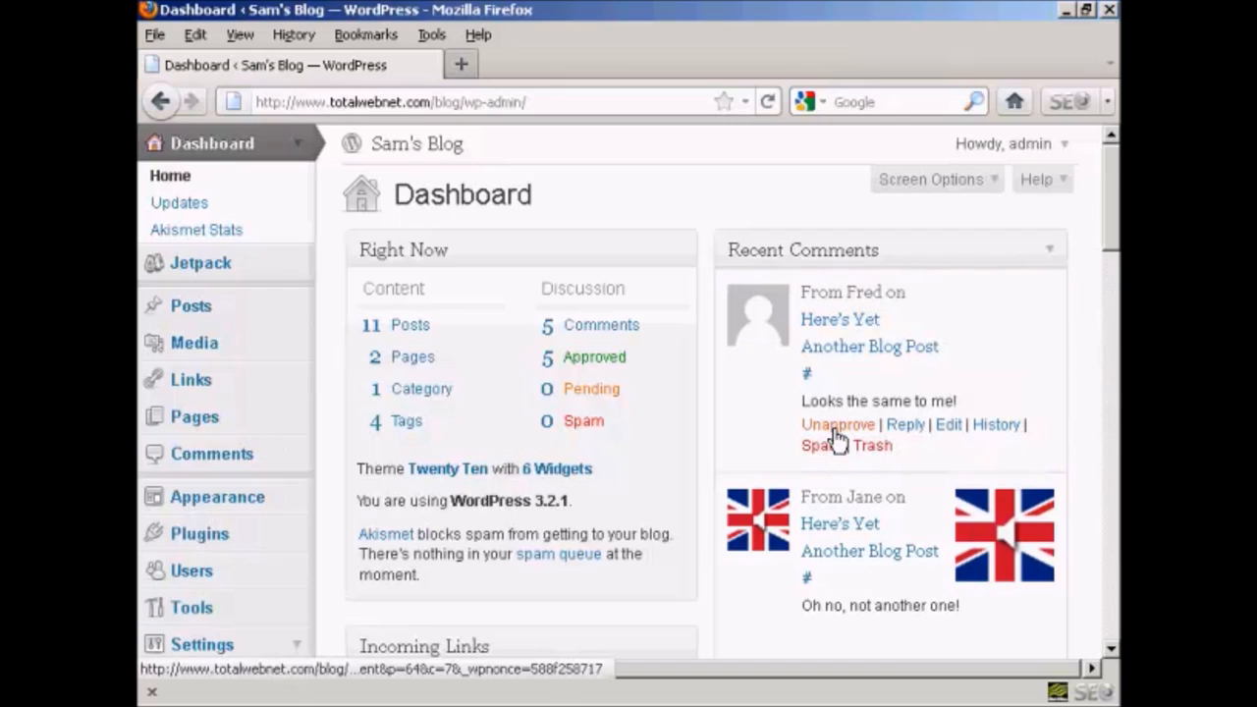
pyautogui.moveTo(1013, 355)
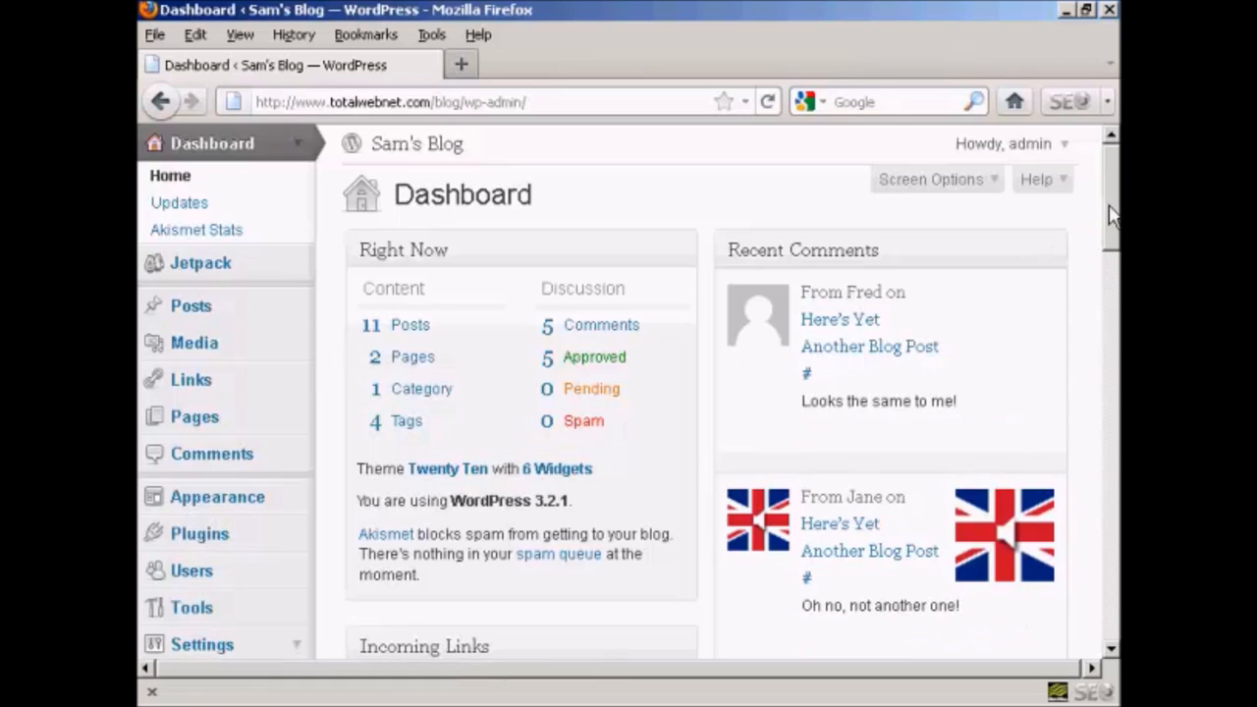
# Unapprove Jane's comment in Recent Comments and move it to the trash
pyautogui.scroll(-3)
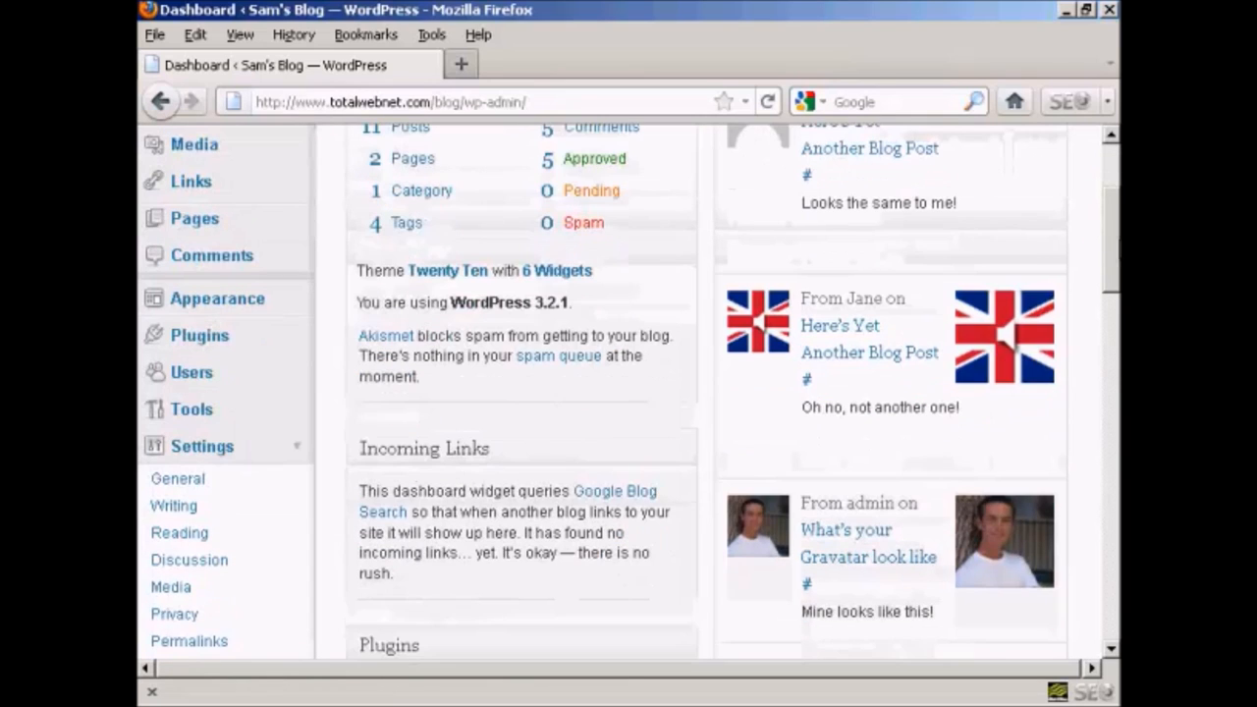
pyautogui.moveTo(835, 350)
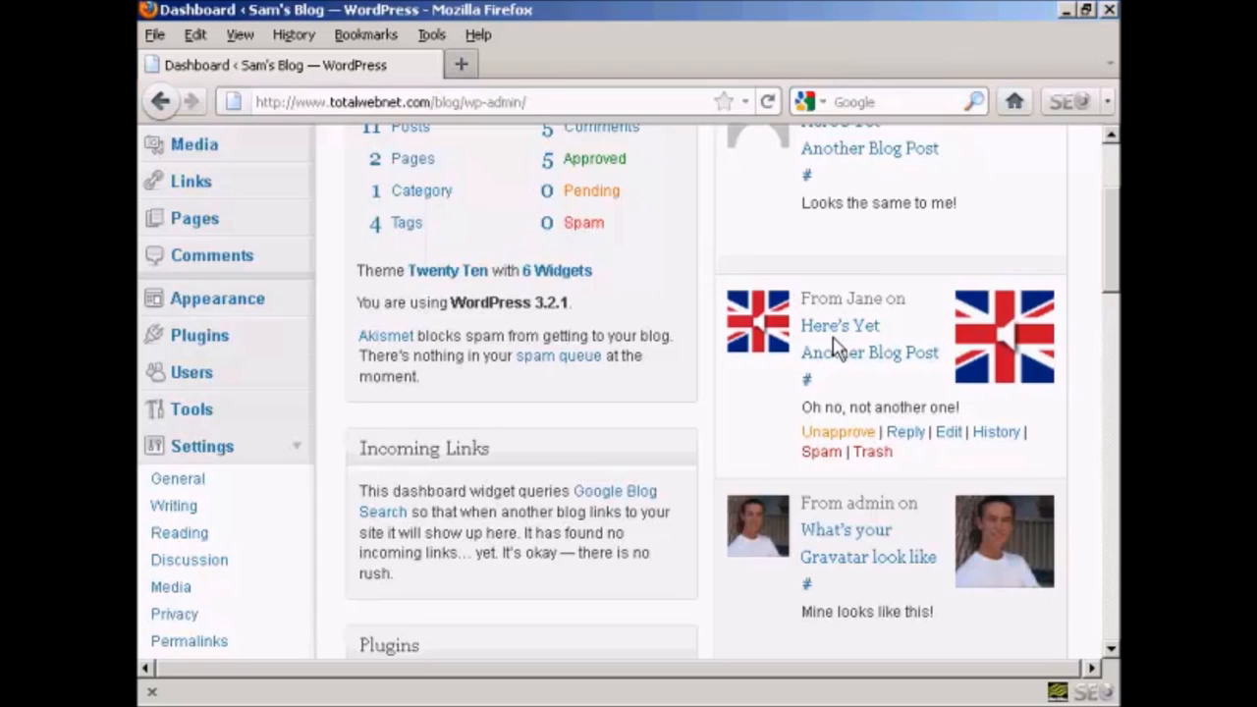
pyautogui.moveTo(872, 416)
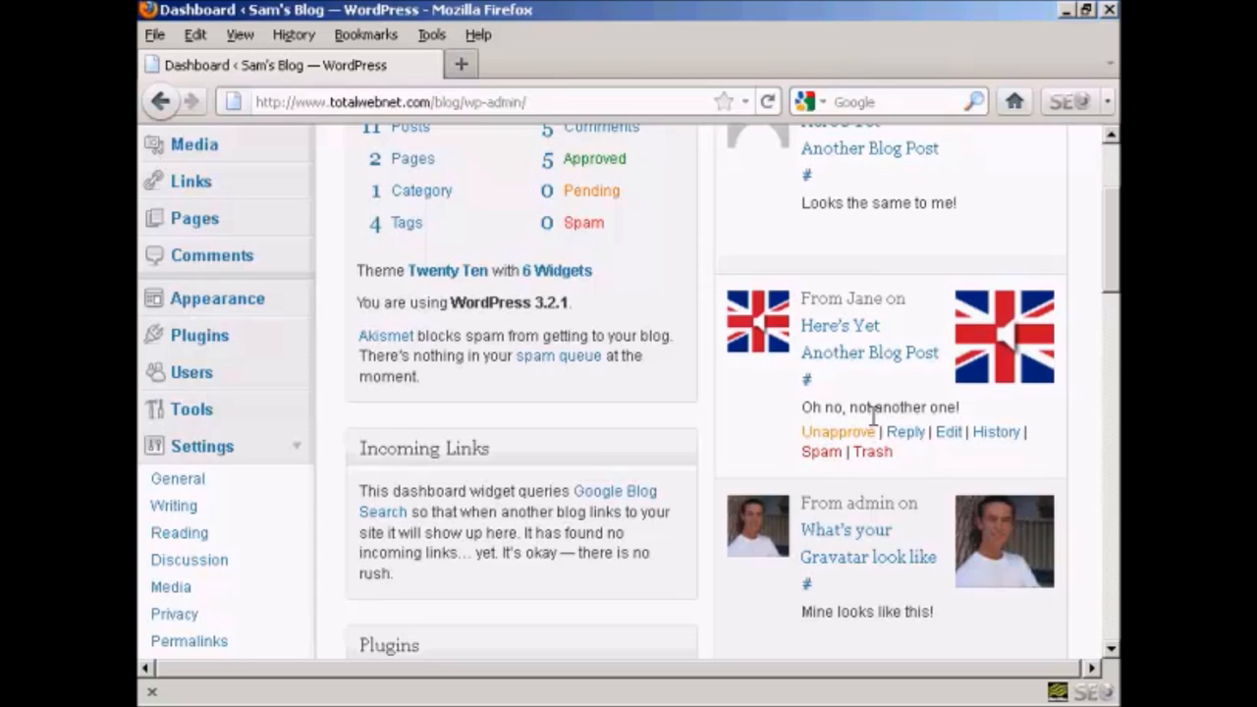
pyautogui.moveTo(837, 436)
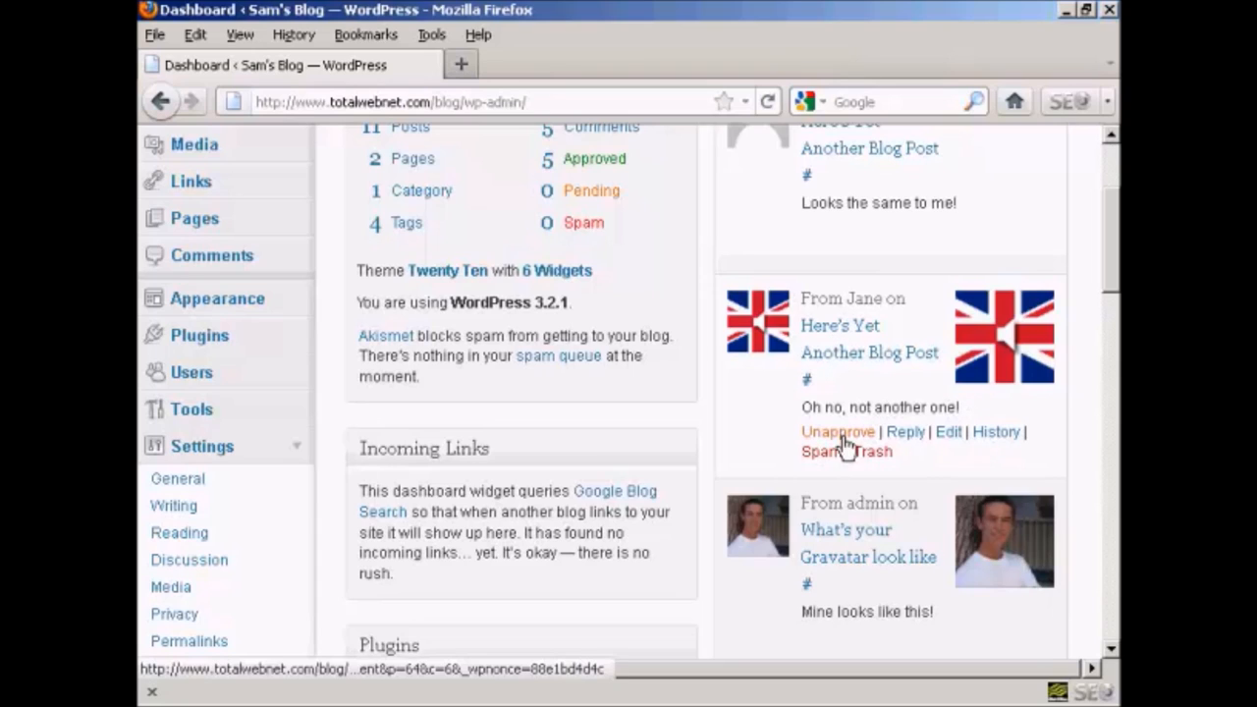
pyautogui.moveTo(840, 448)
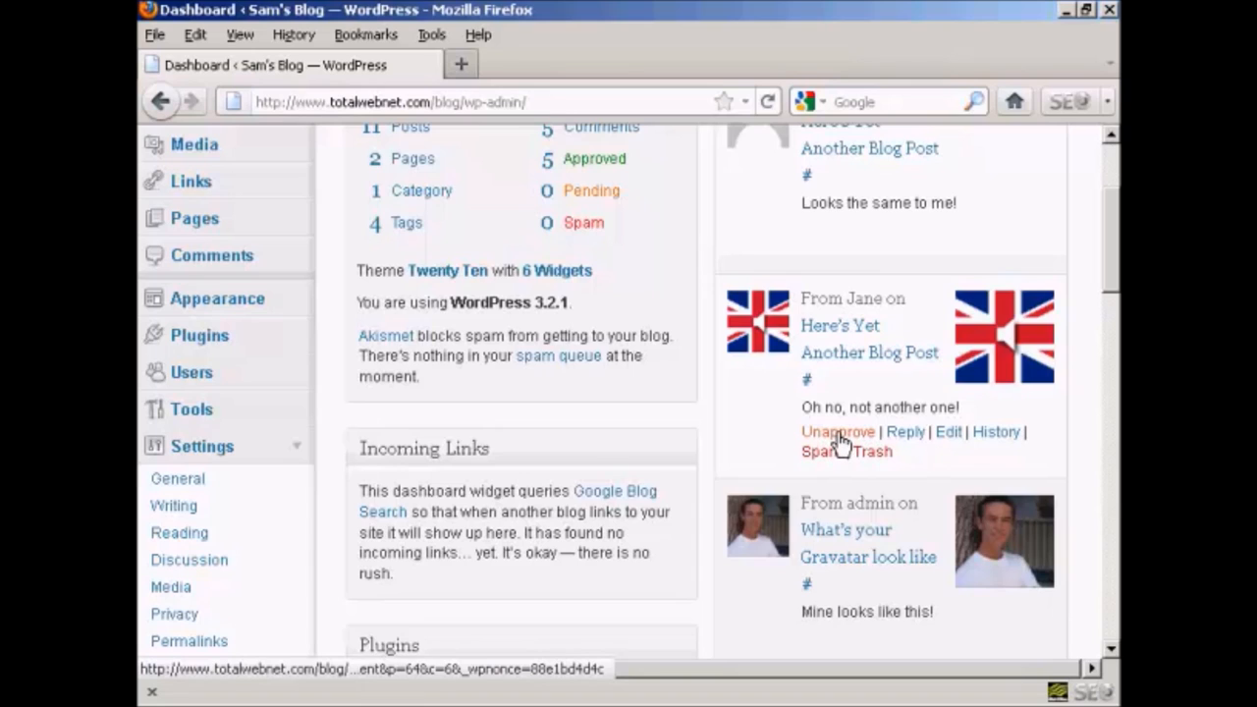
pyautogui.click(837, 432)
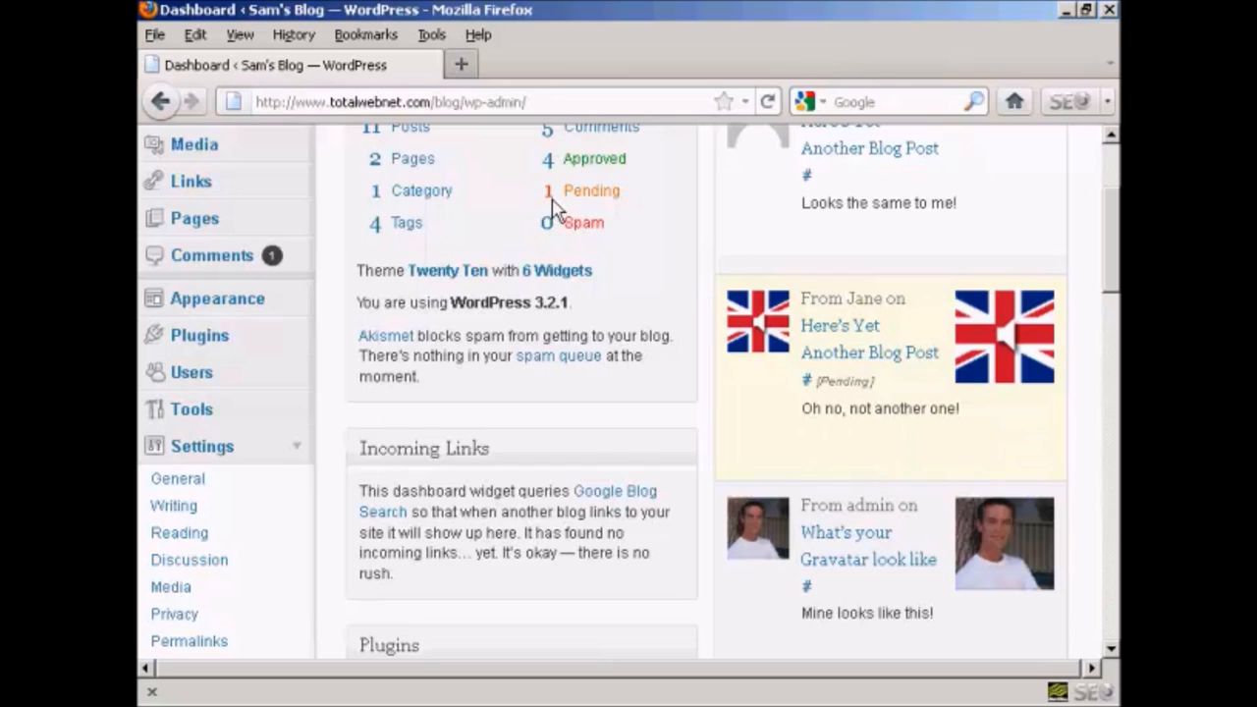
pyautogui.moveTo(609, 212)
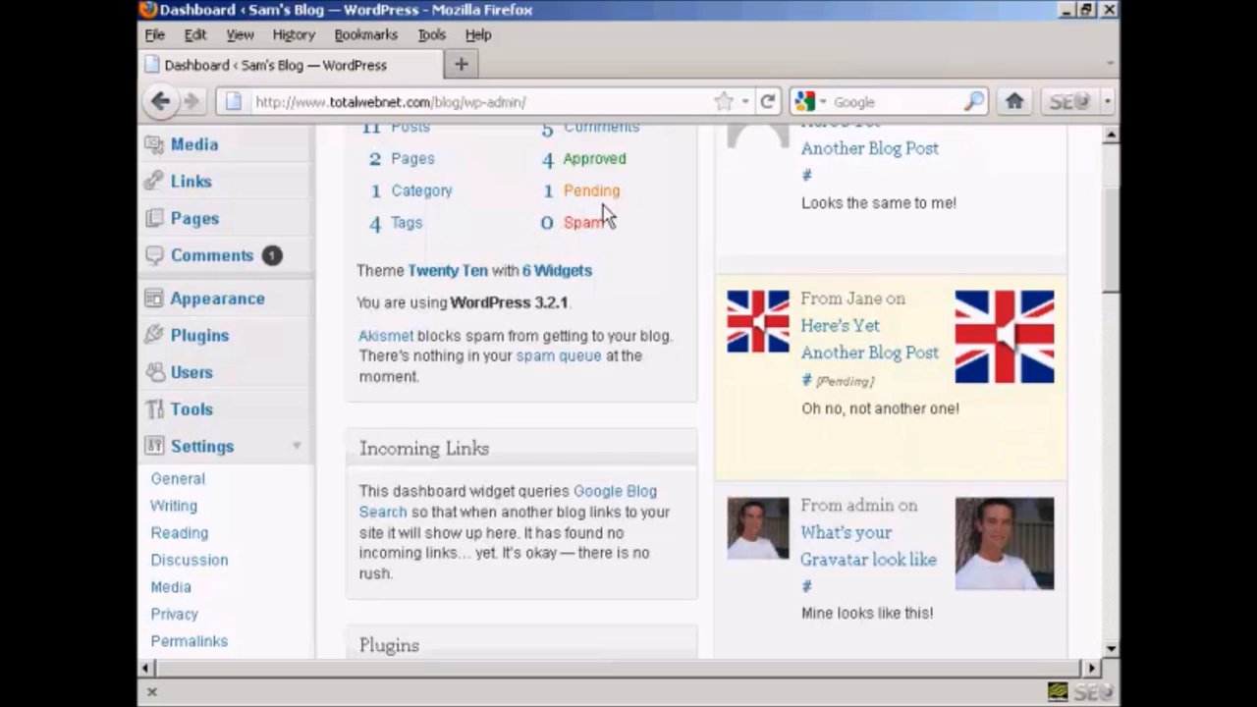
pyautogui.moveTo(212, 256)
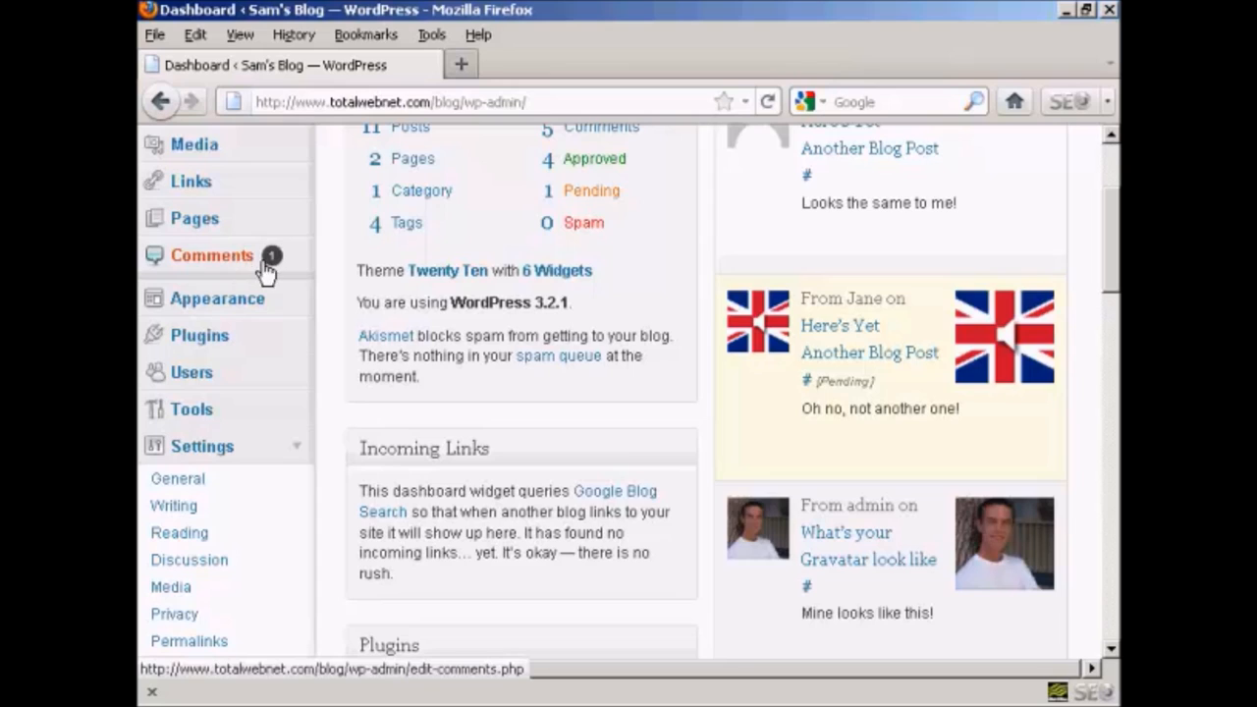
pyautogui.moveTo(279, 275)
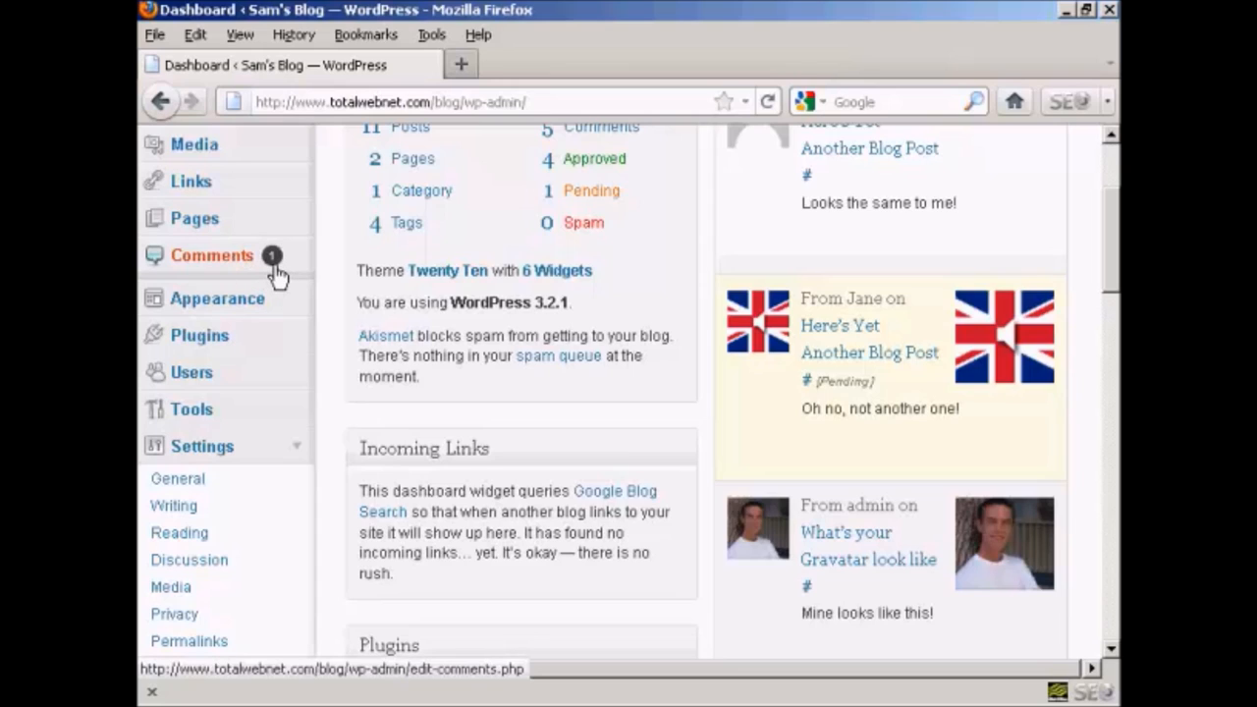
pyautogui.moveTo(232, 279)
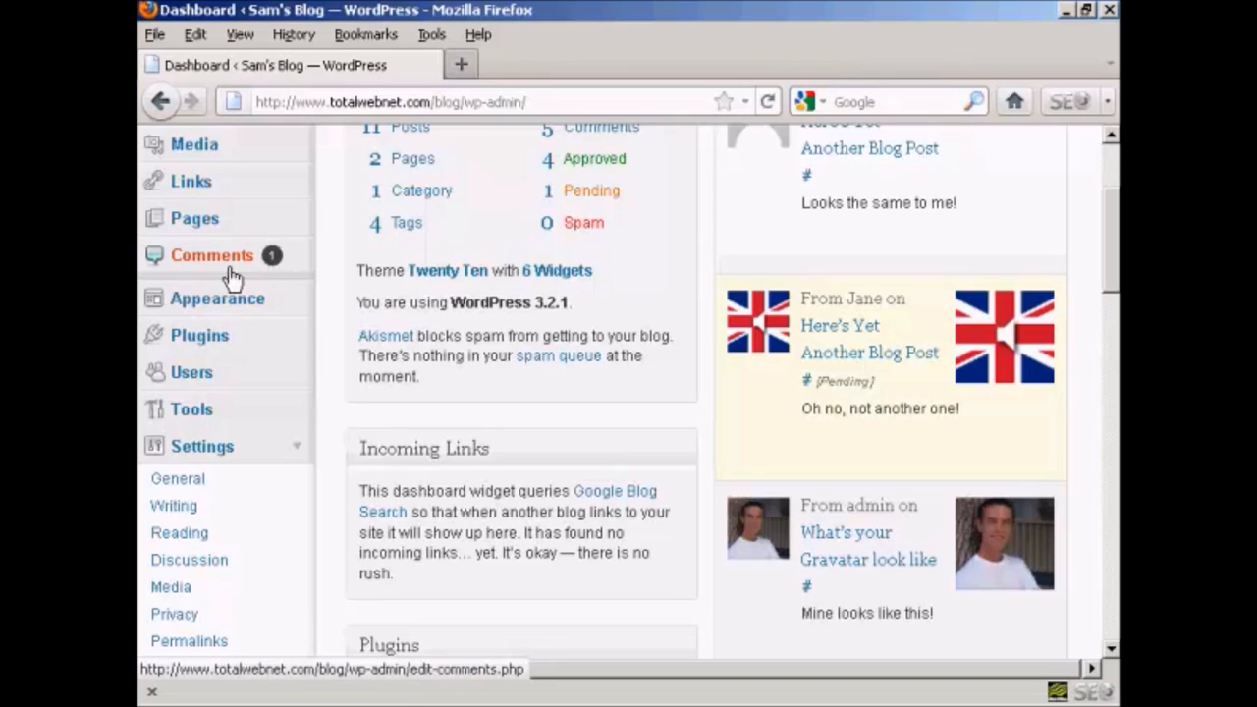
pyautogui.moveTo(880, 406)
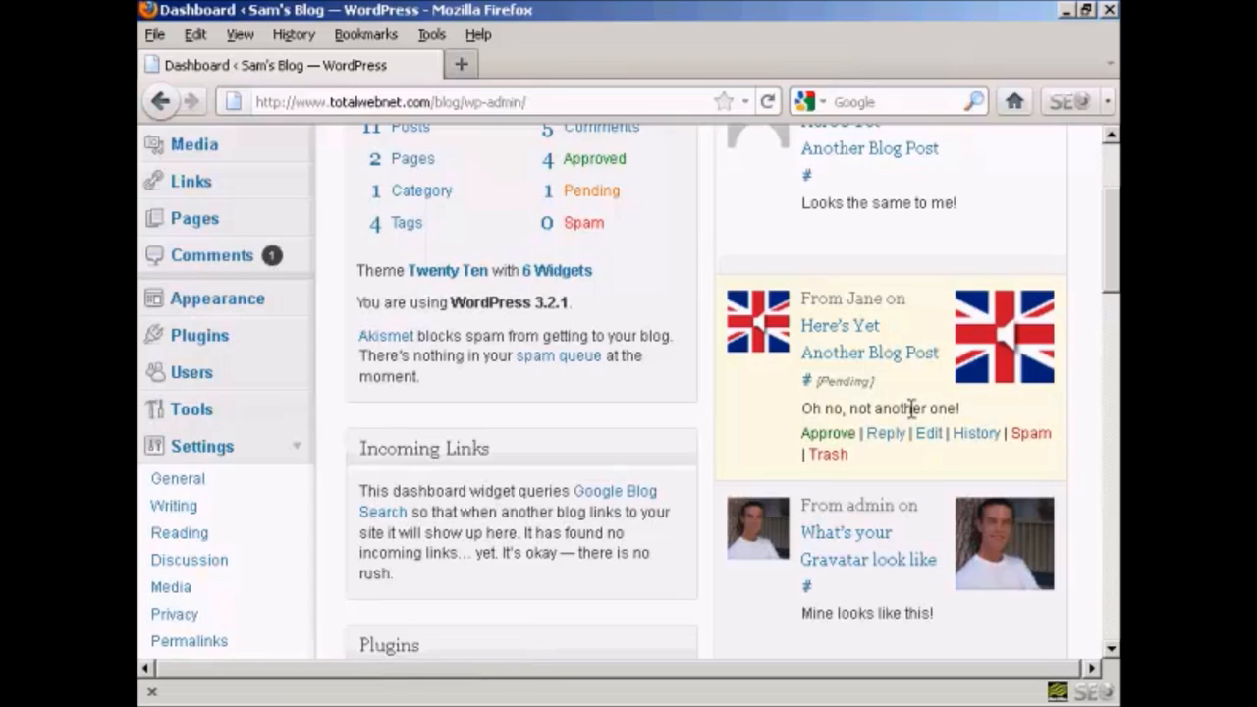
pyautogui.moveTo(825, 461)
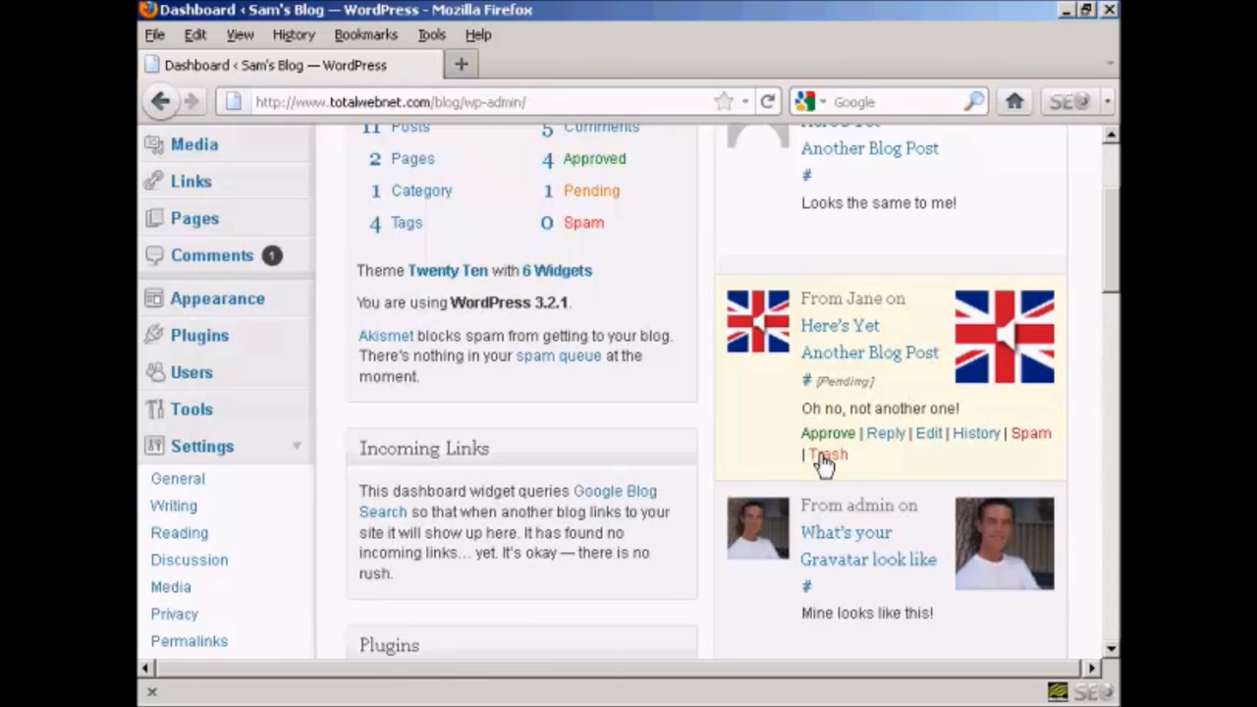
pyautogui.click(829, 454)
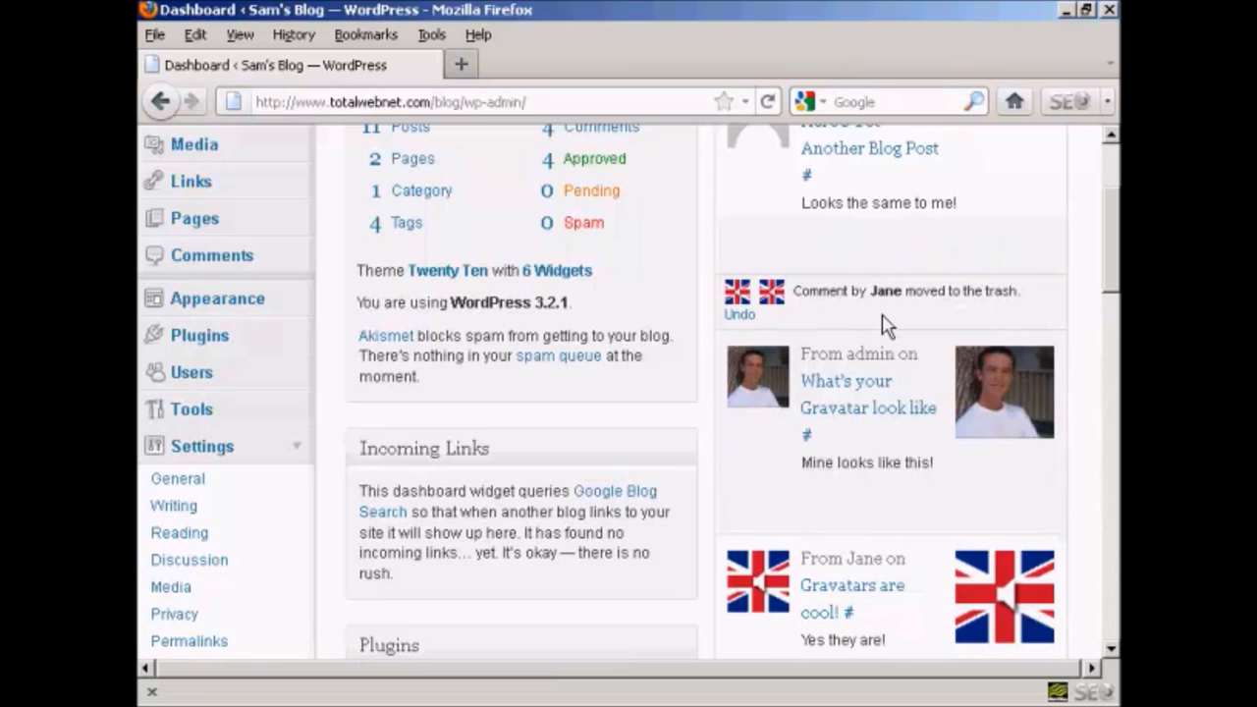
pyautogui.moveTo(1116, 271)
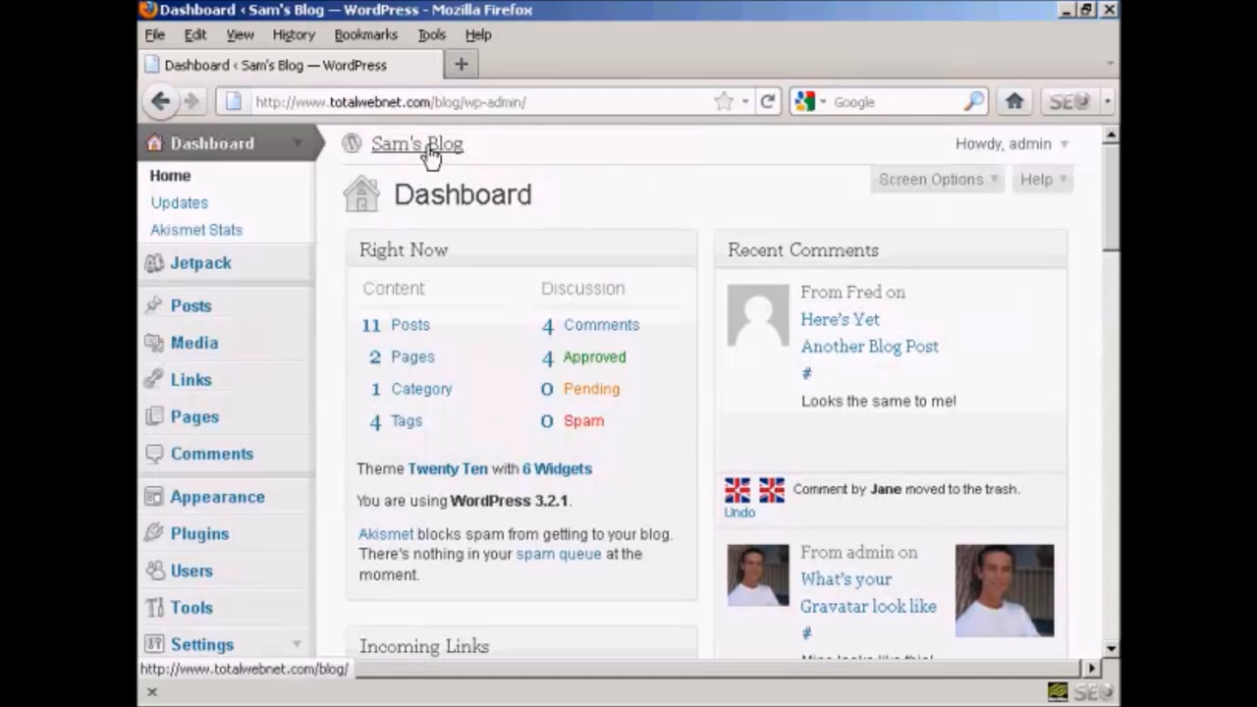
# Visit the public Sam's Blog site and locate Here's Yet Another Blog Post
pyautogui.click(417, 143)
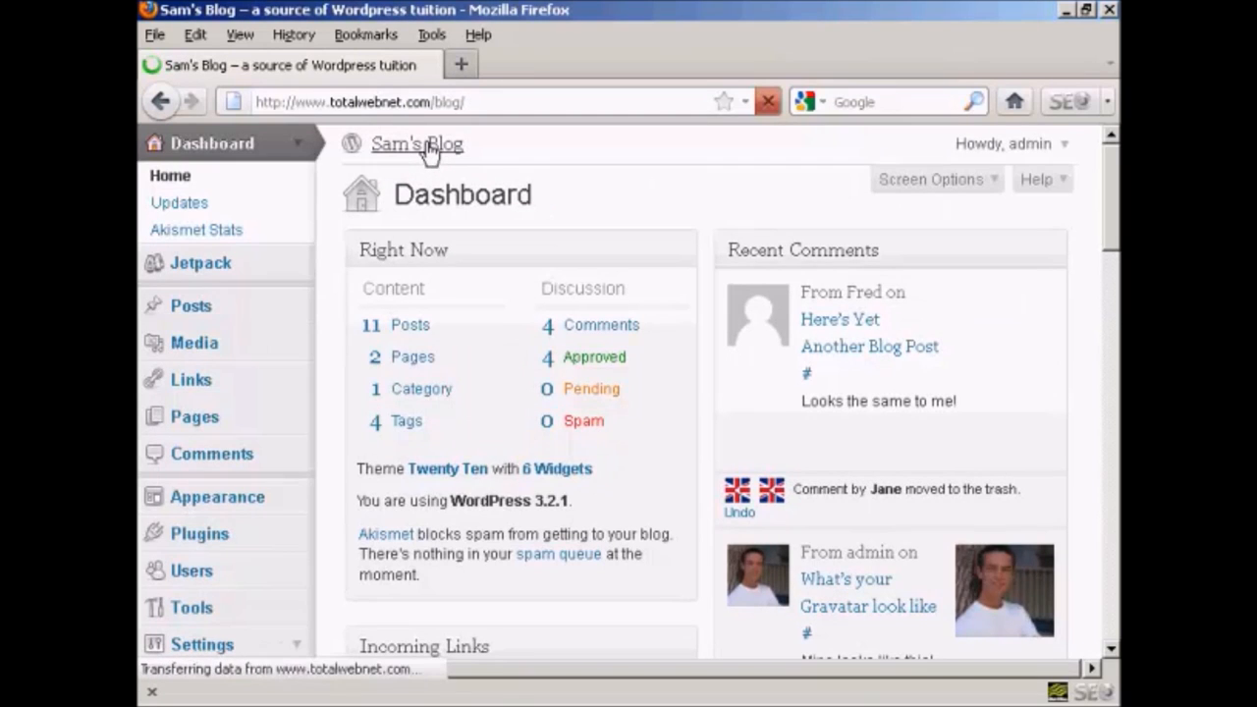
pyautogui.click(416, 143)
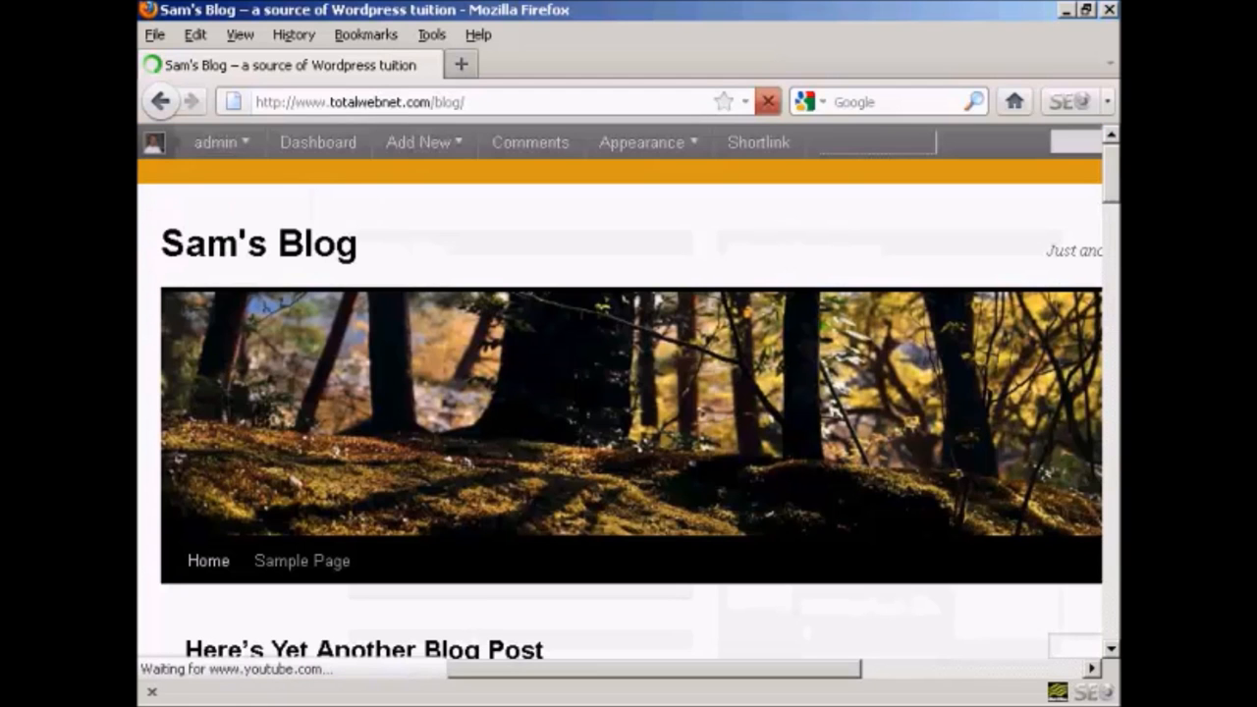
pyautogui.scroll(-3)
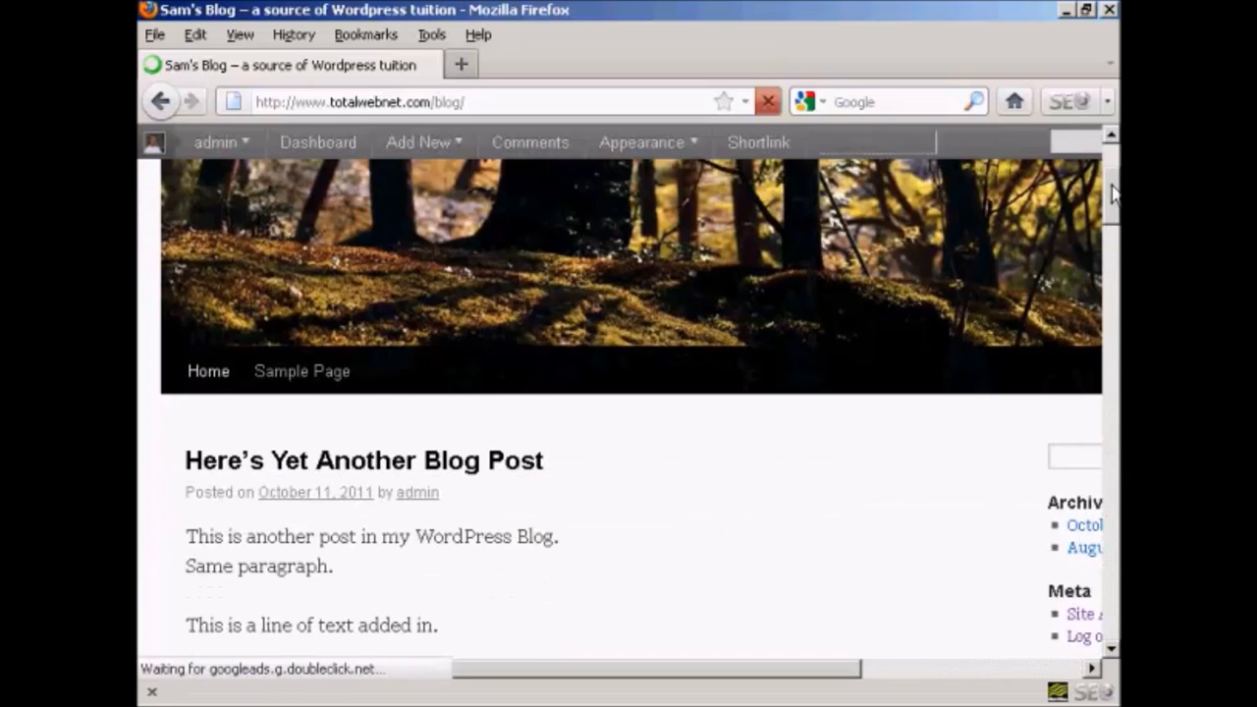
pyautogui.scroll(-3)
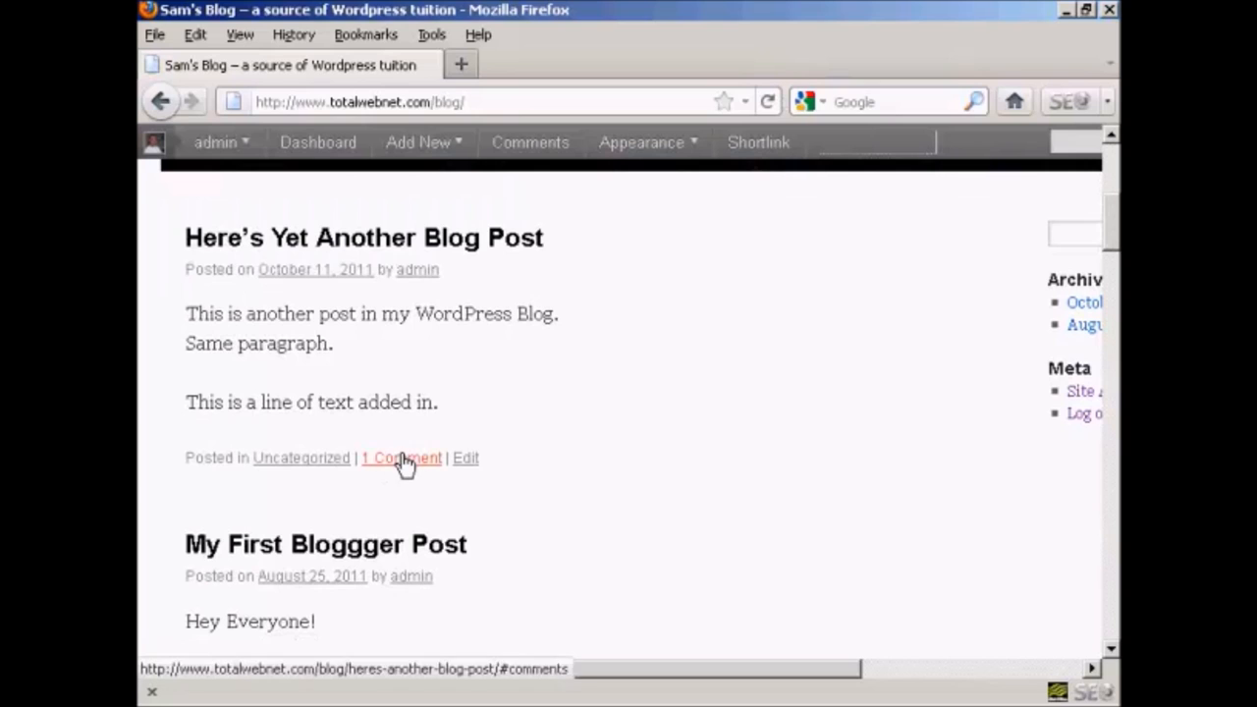
# View the post's '1 Comment' showing Fred's response "Looks the same to me!"
pyautogui.click(401, 458)
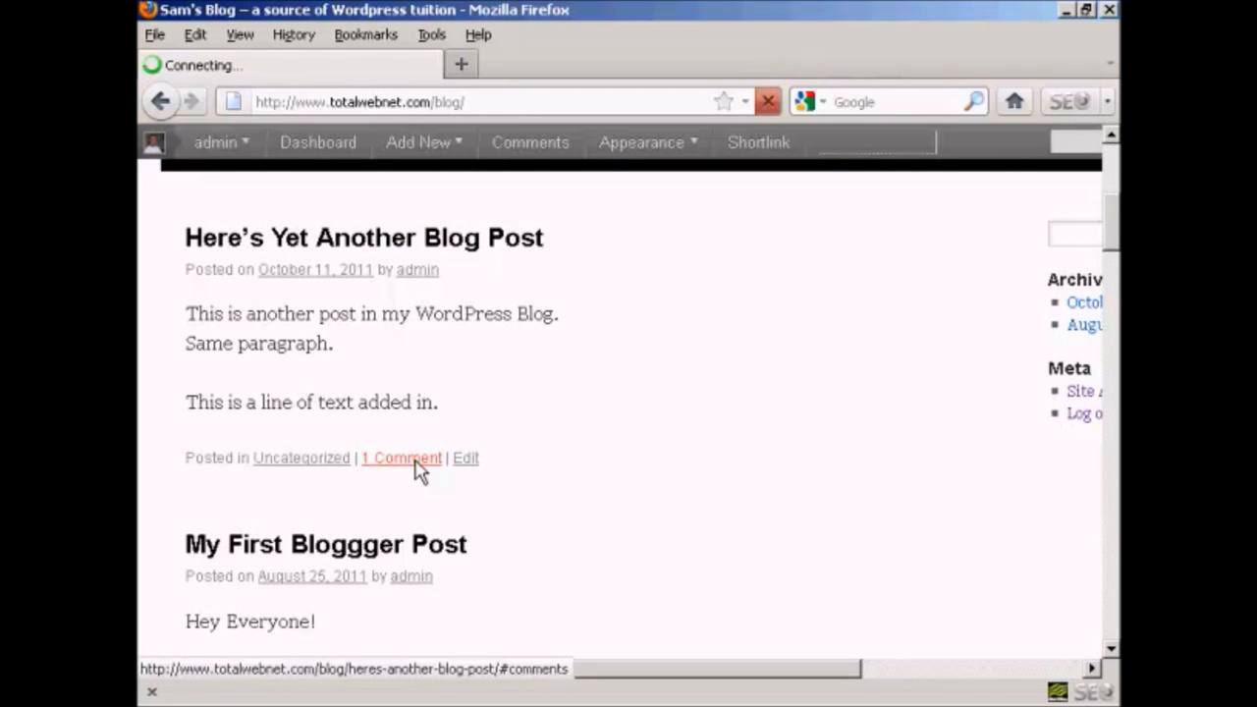
pyautogui.click(401, 457)
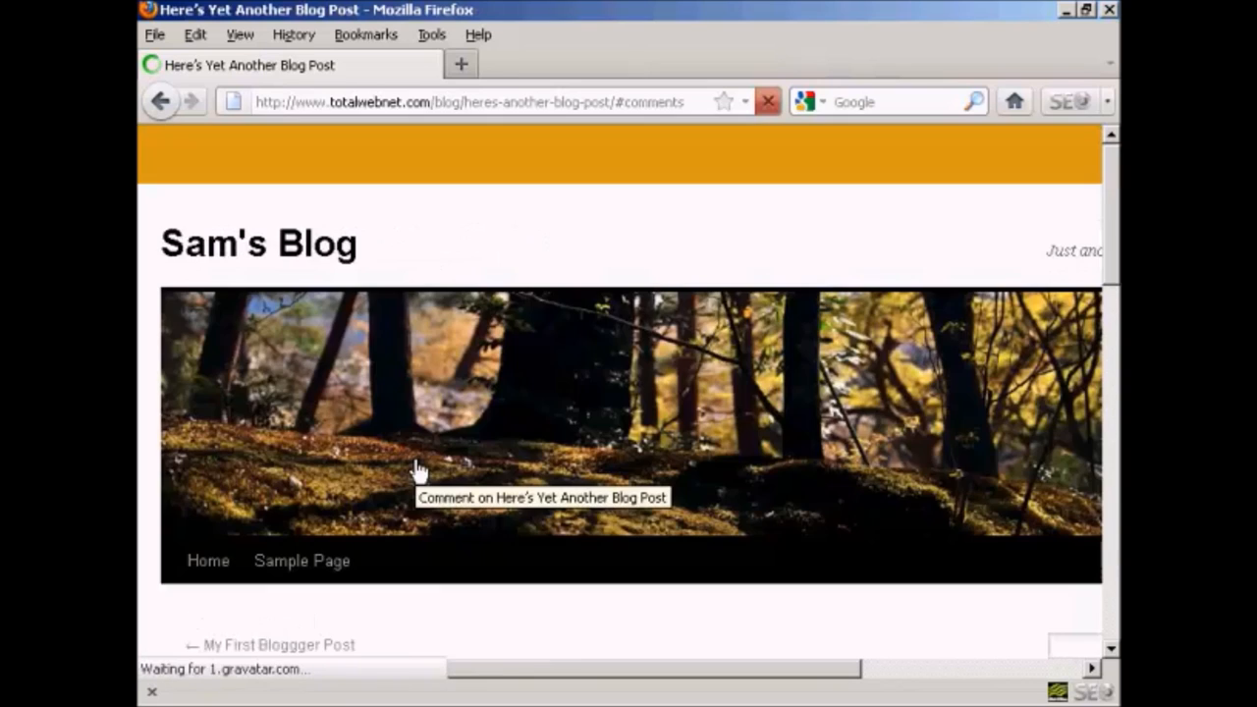
pyautogui.scroll(-3)
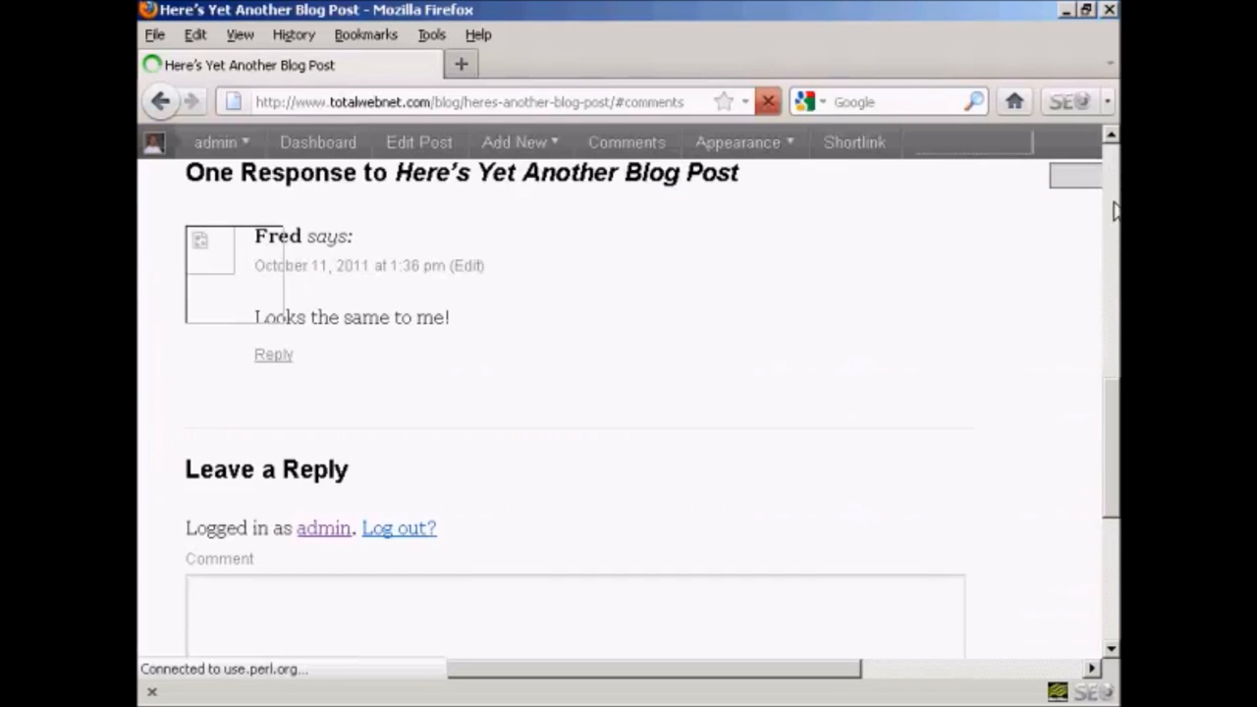